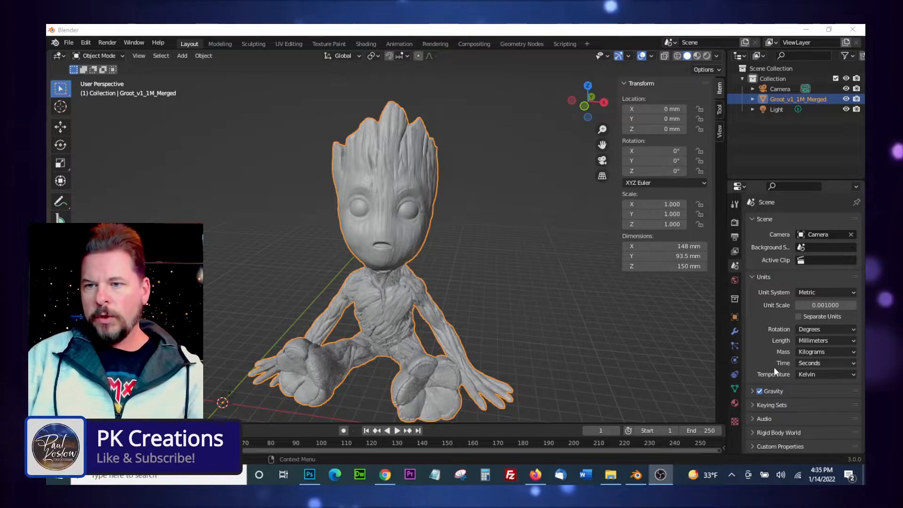
pyautogui.moveTo(812, 341)
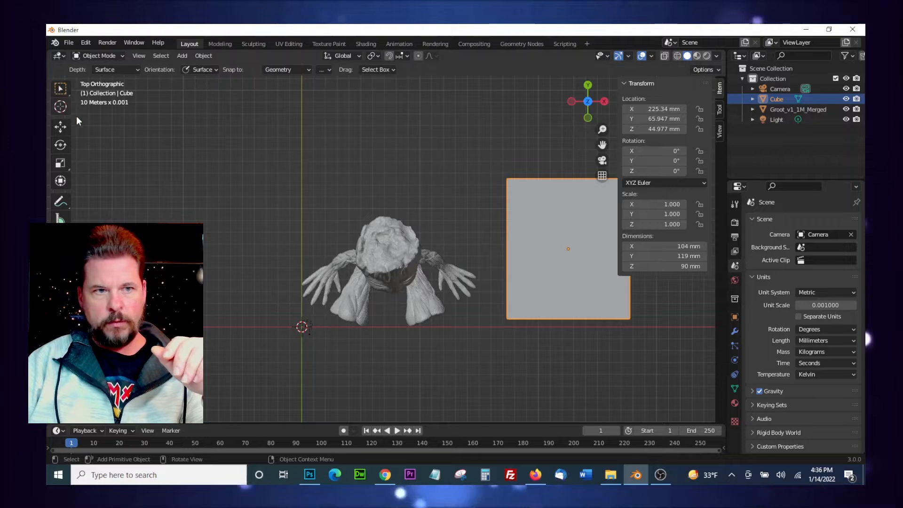
# - Scale the cube up over Groot's body and lower it so its top meets the neck
pyautogui.click(60, 126)
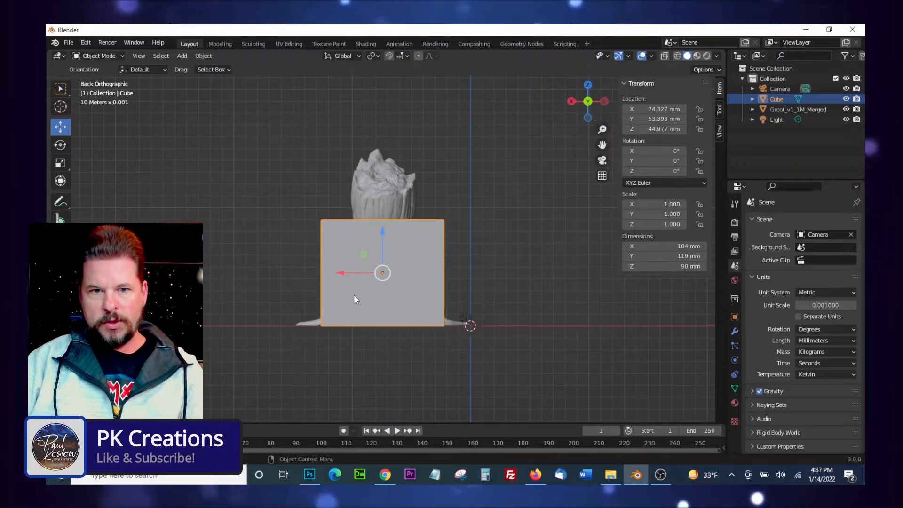
pyautogui.press('s')
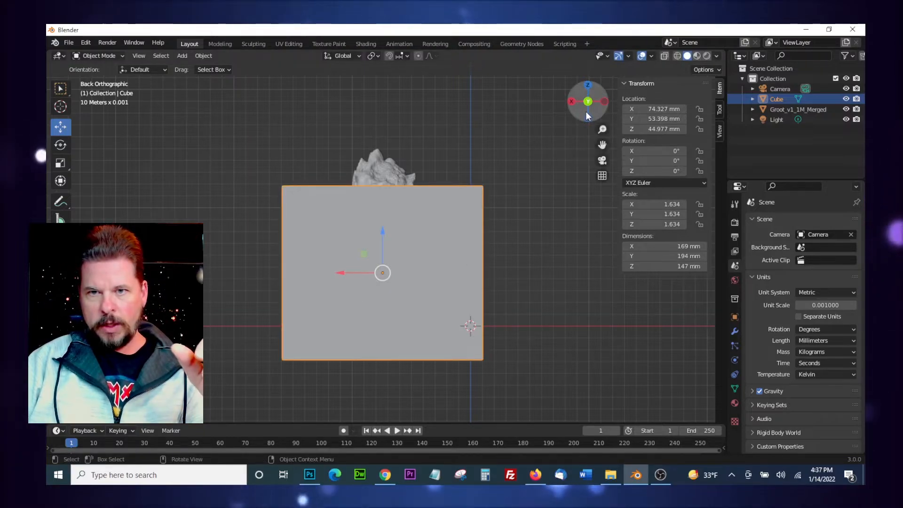
pyautogui.click(588, 85)
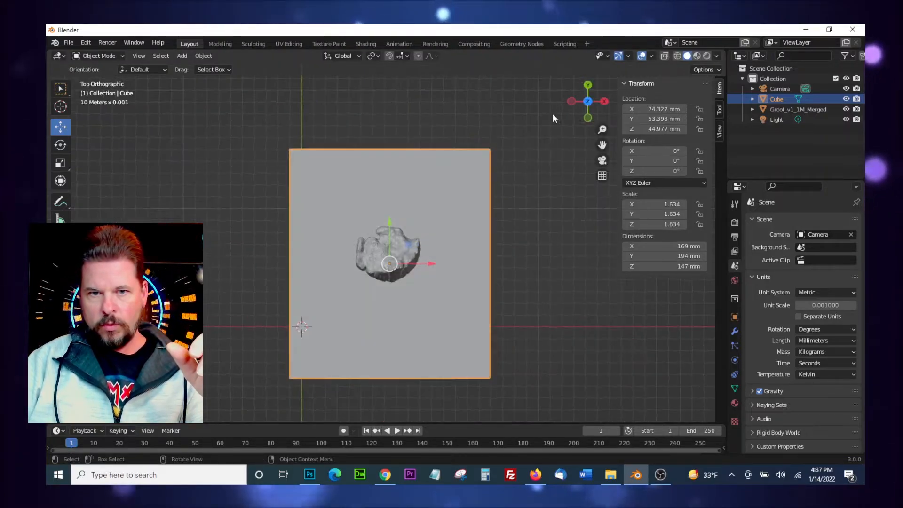
pyautogui.click(604, 102)
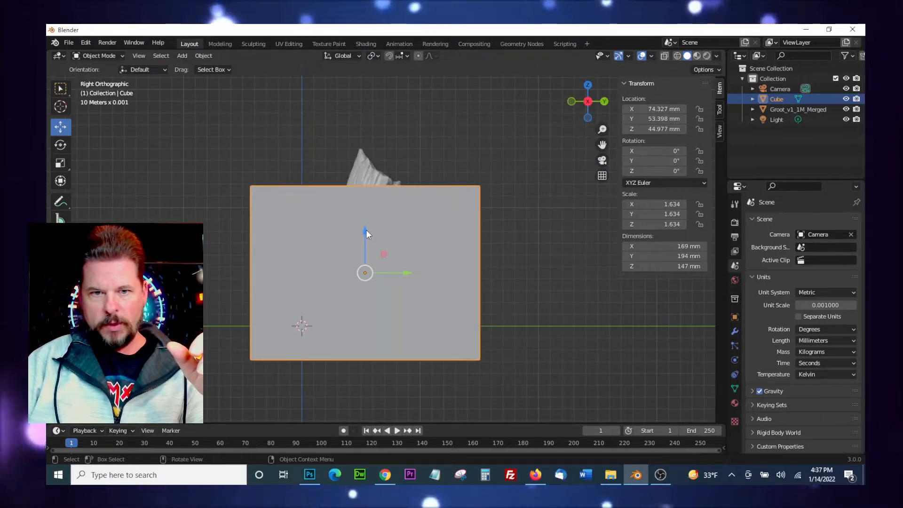
pyautogui.moveTo(369, 236); pyautogui.dragTo(369, 303)
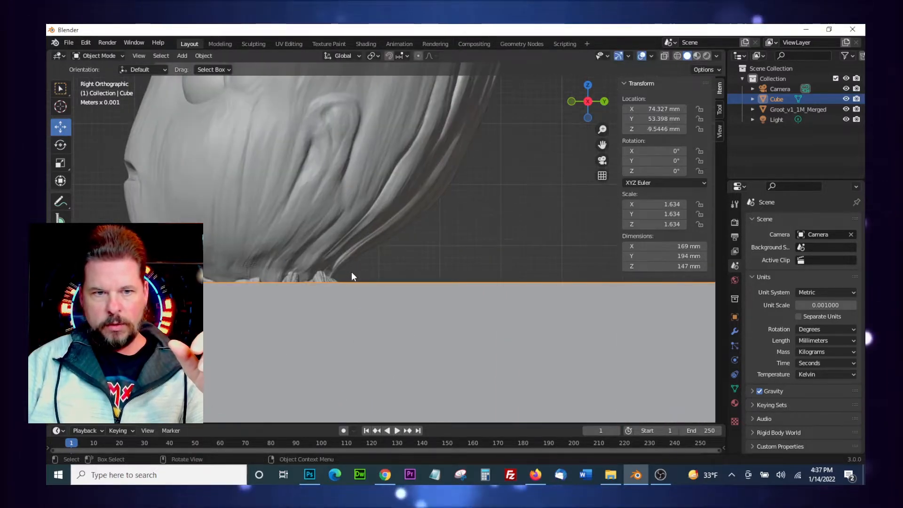
pyautogui.scroll(-3)
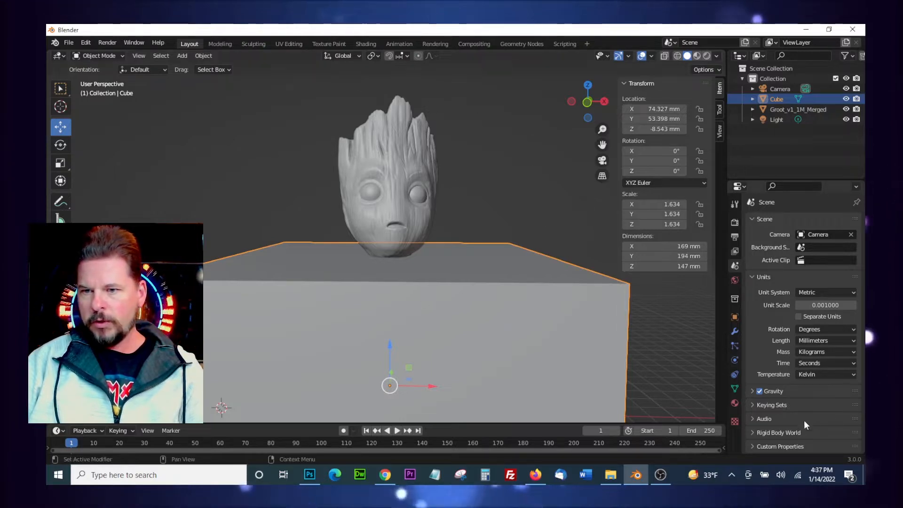
pyautogui.moveTo(735, 333)
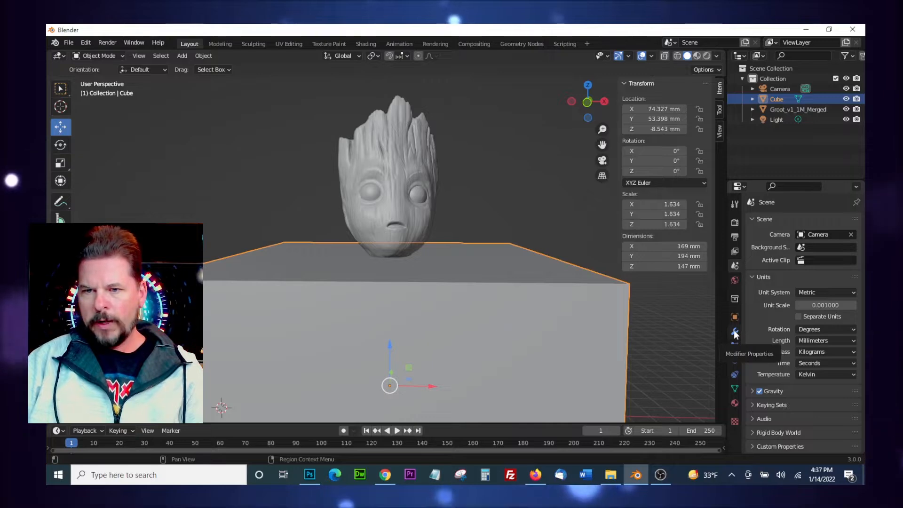
# - Add a Boolean modifier to the Groot mesh (Difference)
pyautogui.click(734, 332)
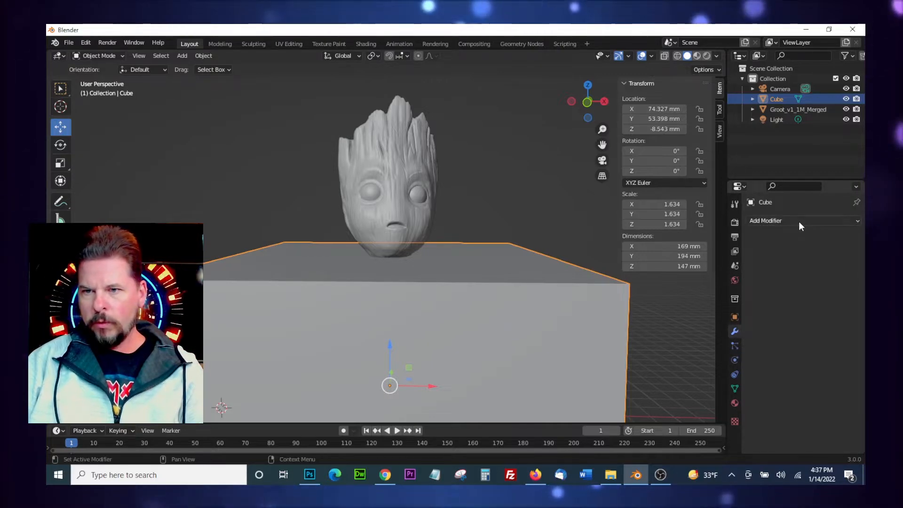
pyautogui.click(766, 221)
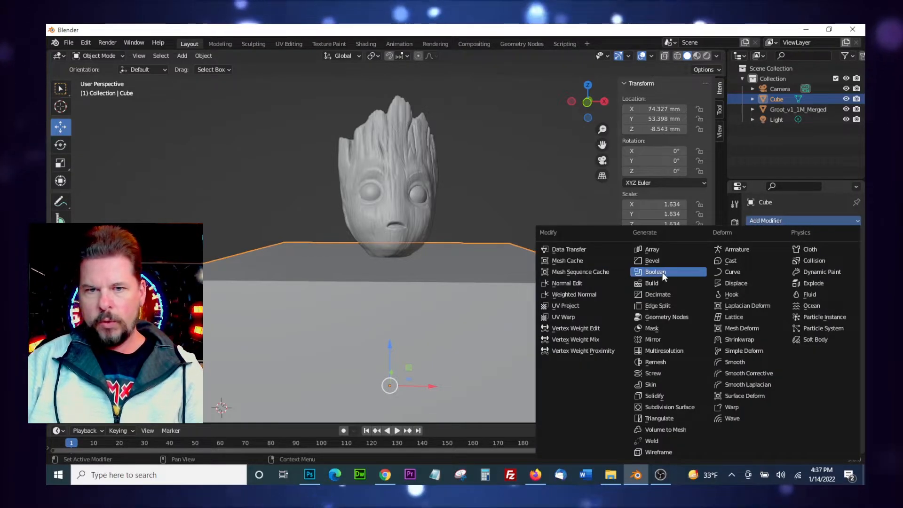
pyautogui.click(655, 272)
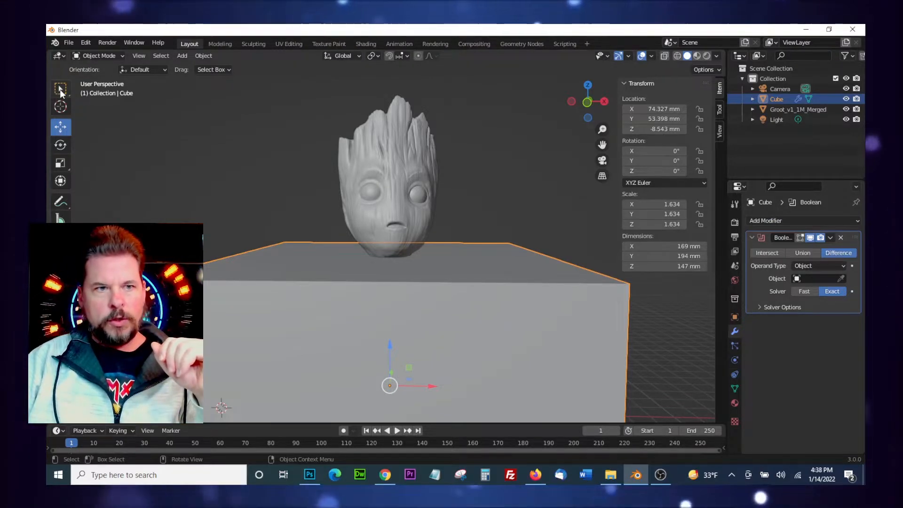
pyautogui.click(798, 108)
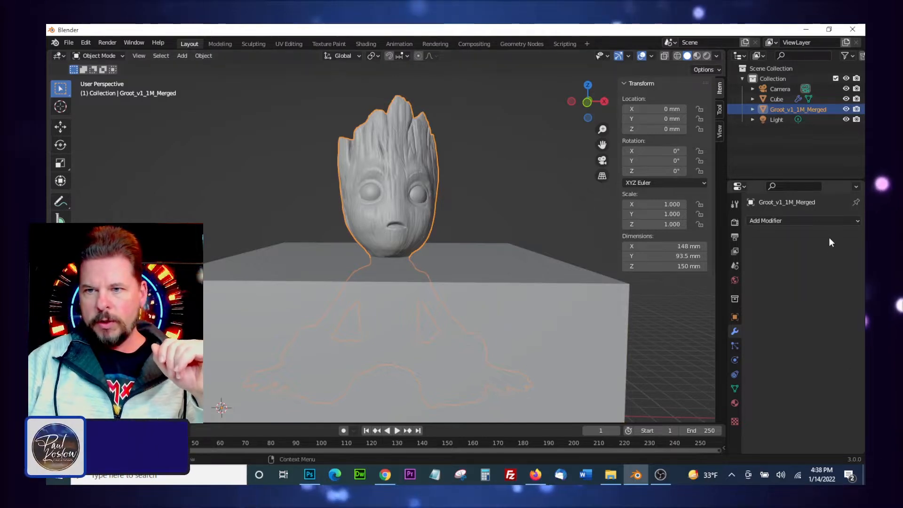
pyautogui.click(803, 220)
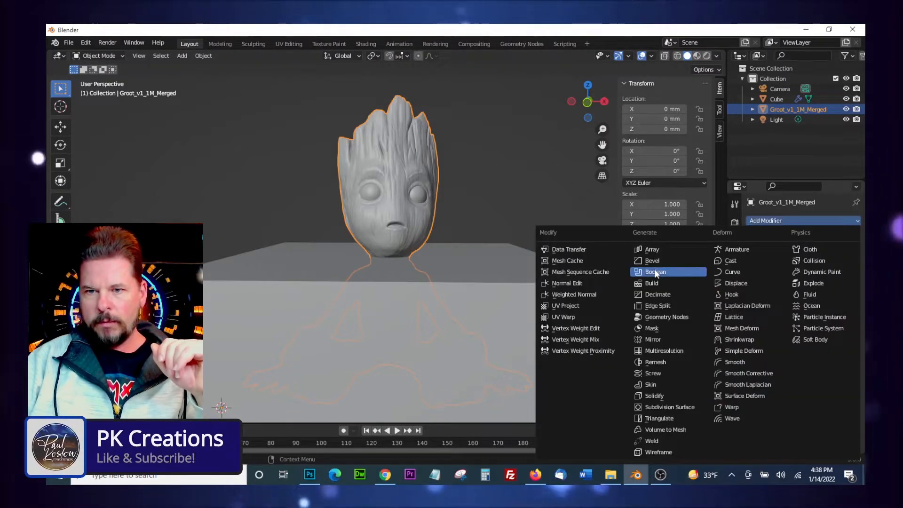
pyautogui.click(655, 271)
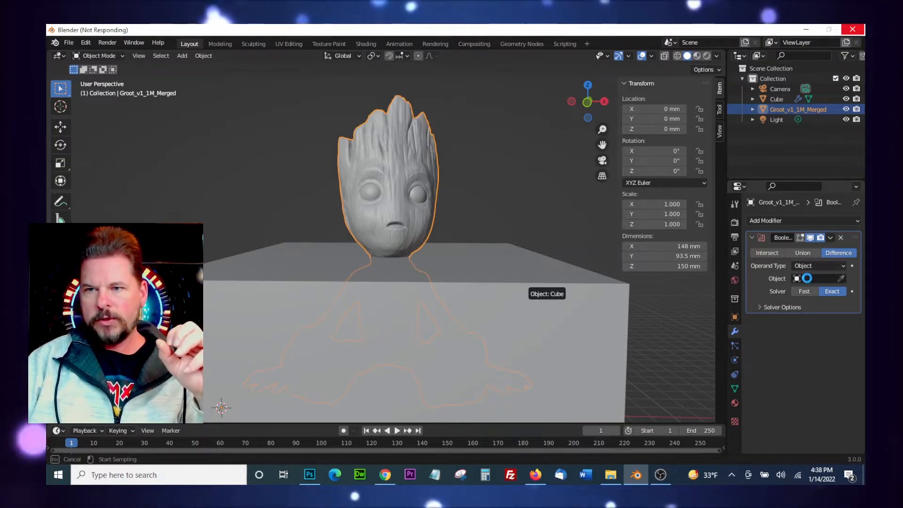
# - Pick the Cube as the cutting object and apply the Boolean, leaving only the head
pyautogui.click(818, 278)
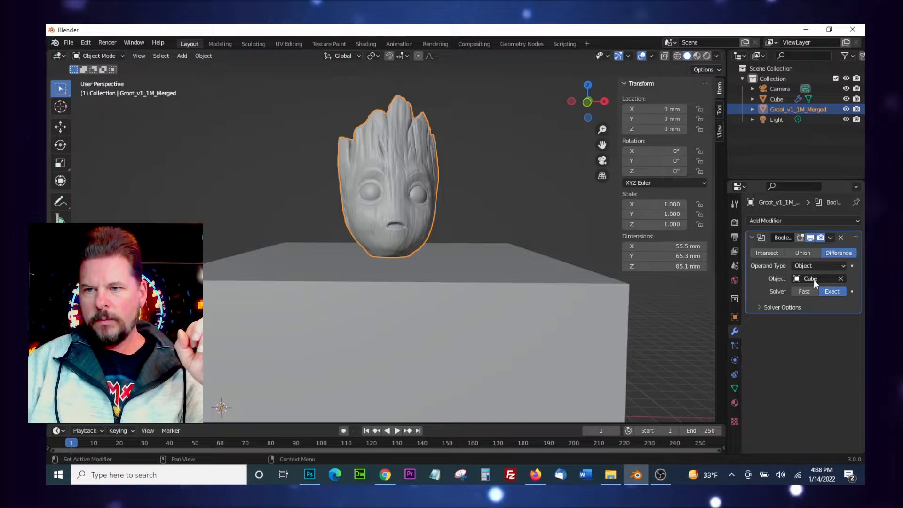
pyautogui.click(830, 237)
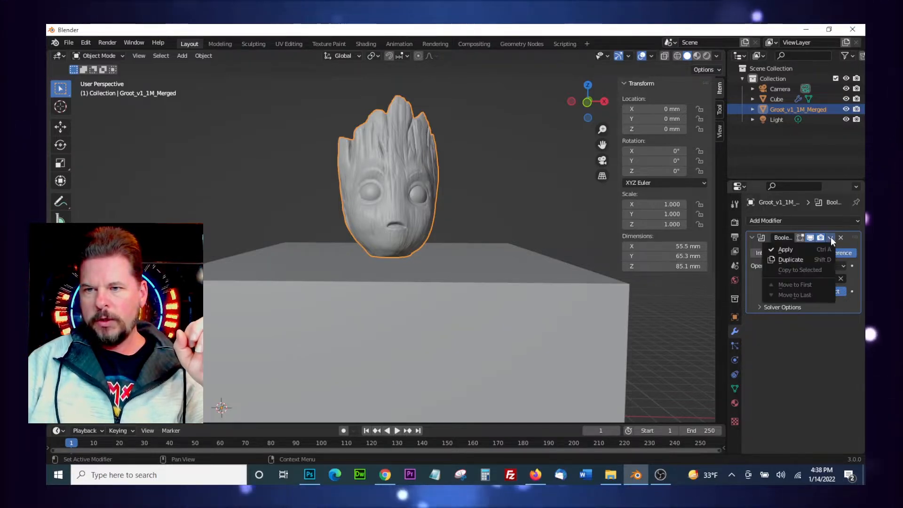
pyautogui.moveTo(785, 249)
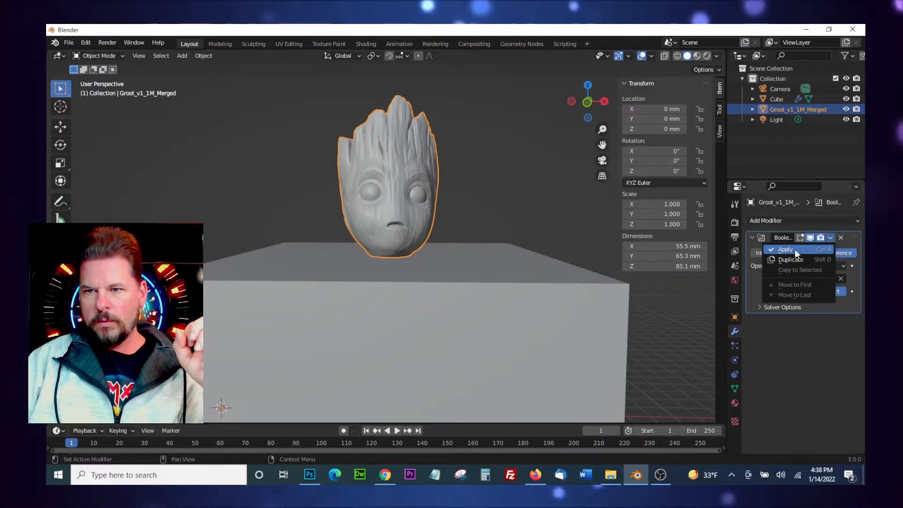
pyautogui.click(785, 249)
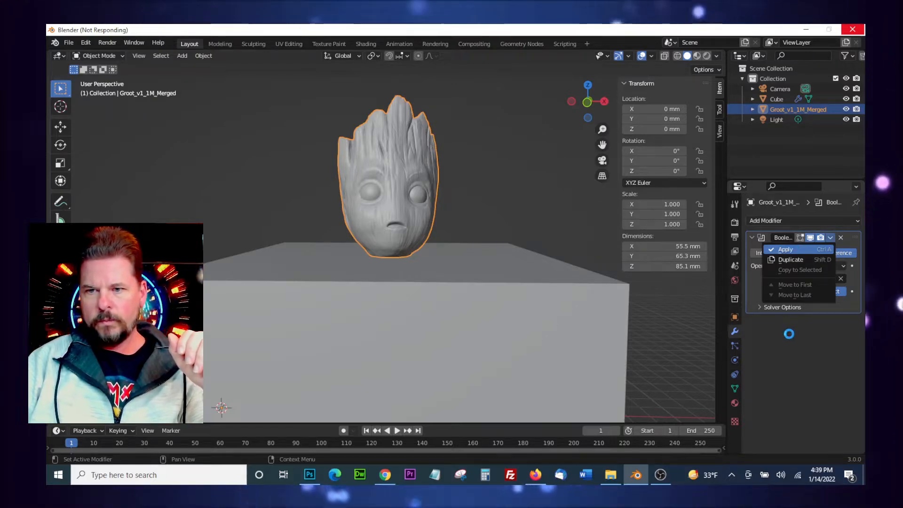
pyautogui.click(785, 248)
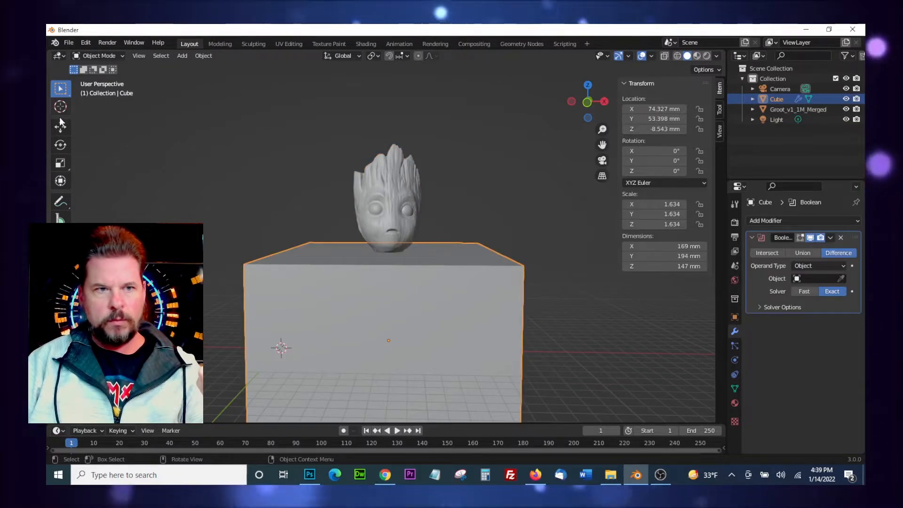
# - Drag the cube back behind the head and check it from a side orthographic view
pyautogui.click(60, 126)
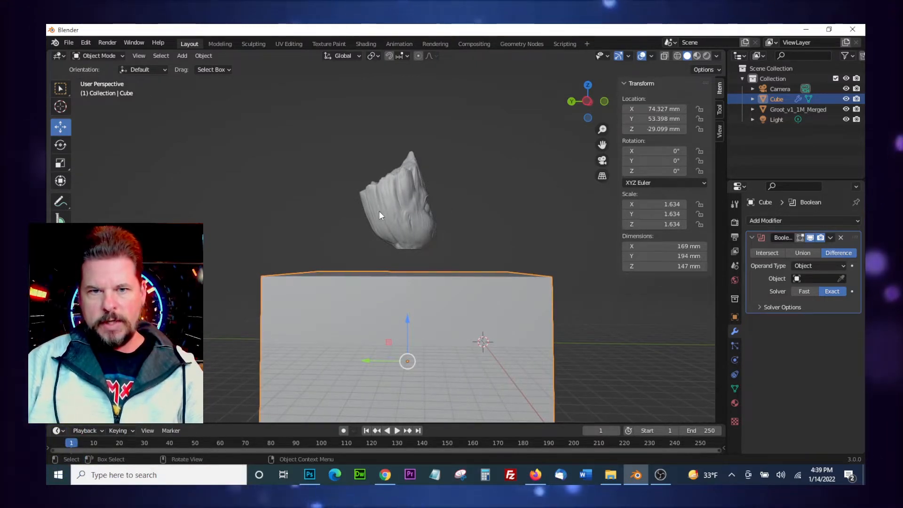
pyautogui.moveTo(387, 262)
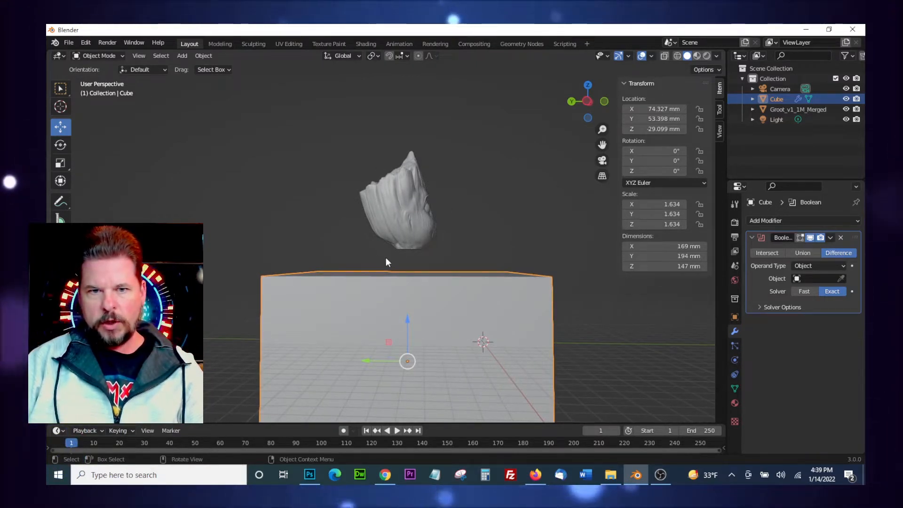
pyautogui.moveTo(493, 213)
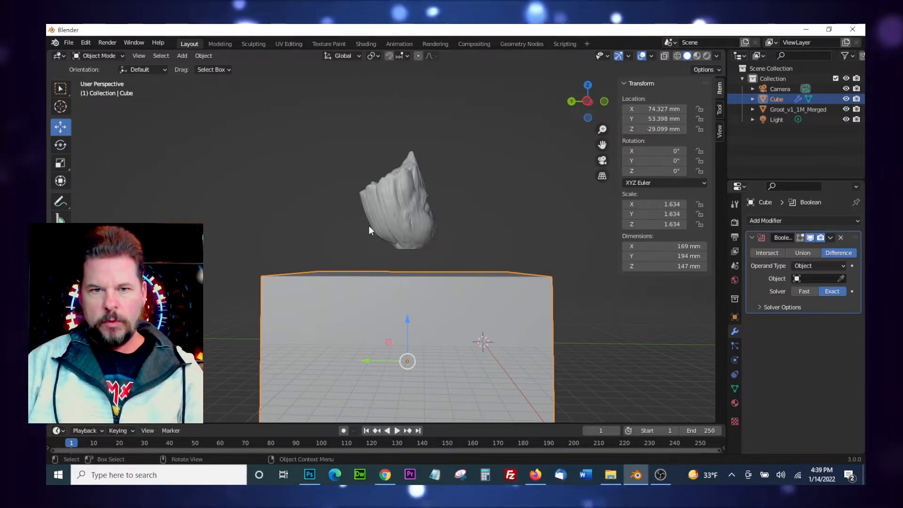
pyautogui.moveTo(401, 229)
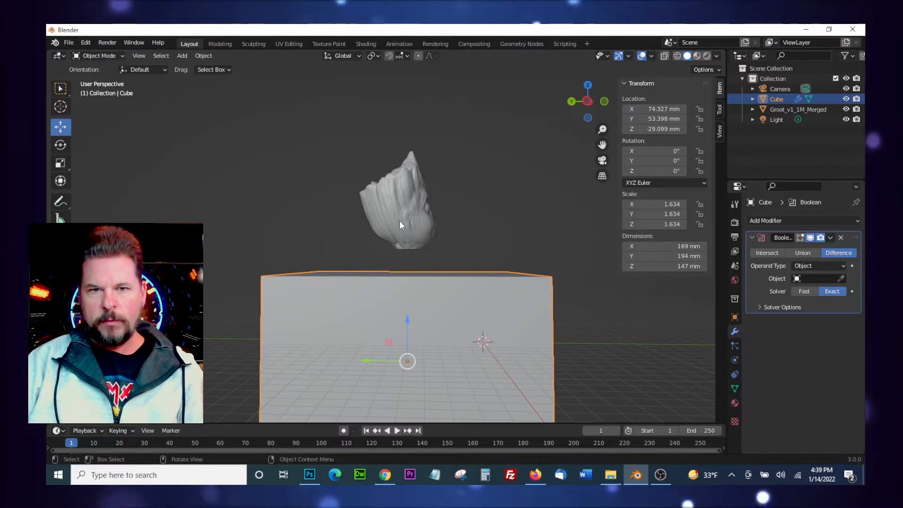
pyautogui.moveTo(367, 361)
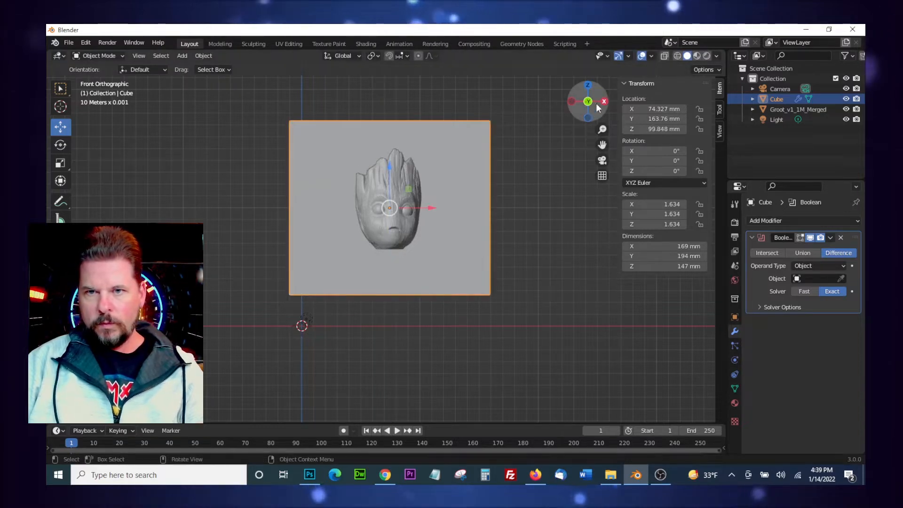
pyautogui.click(604, 101)
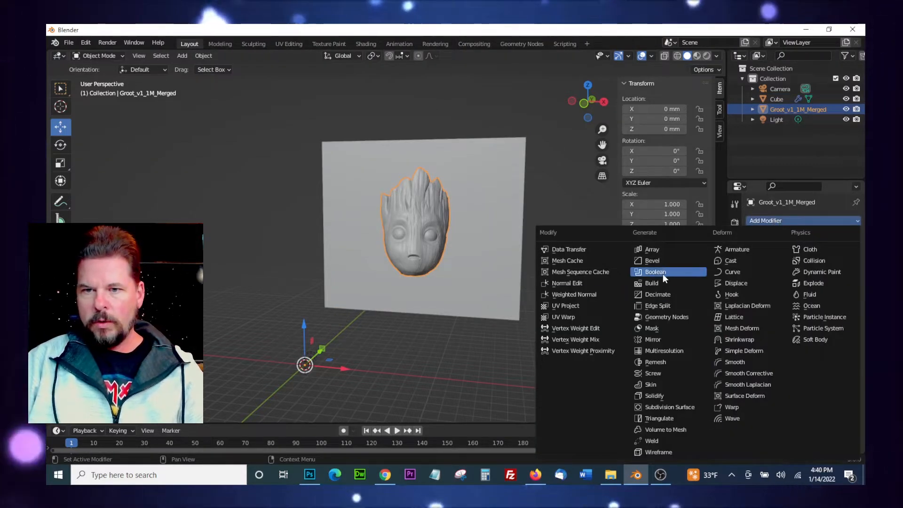
# - Add a Difference Boolean with the Cube to flatten the head's back and apply it
pyautogui.click(655, 272)
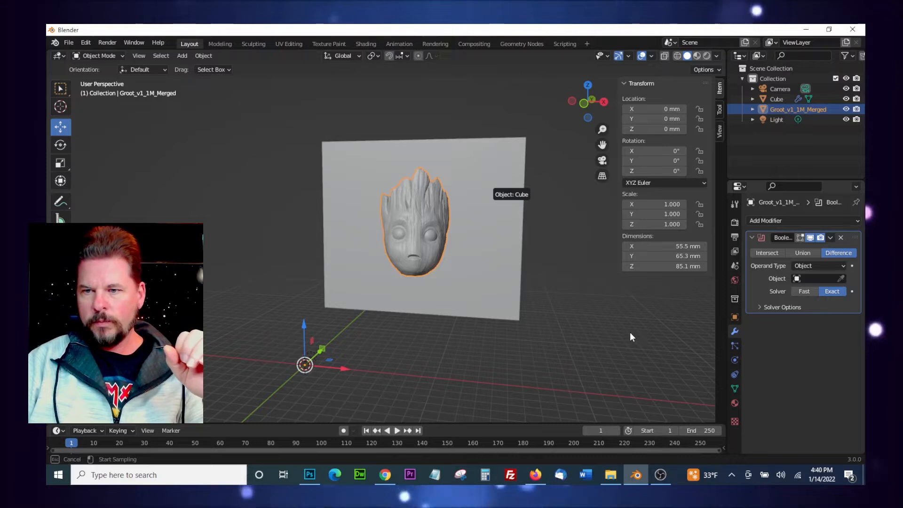
pyautogui.click(812, 279)
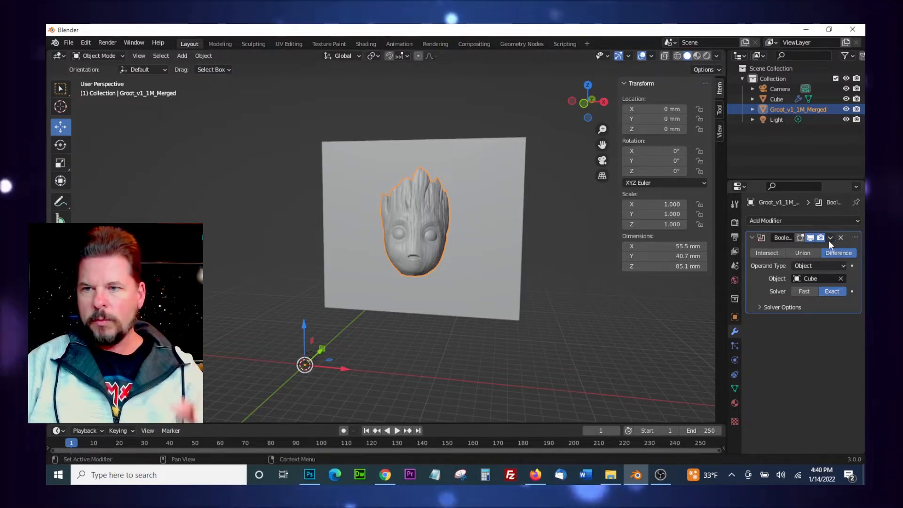
pyautogui.click(831, 237)
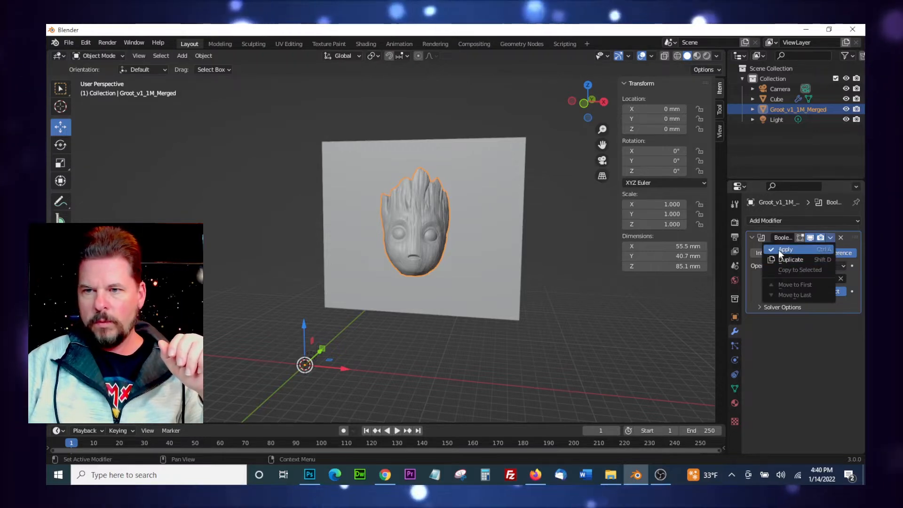
pyautogui.click(785, 248)
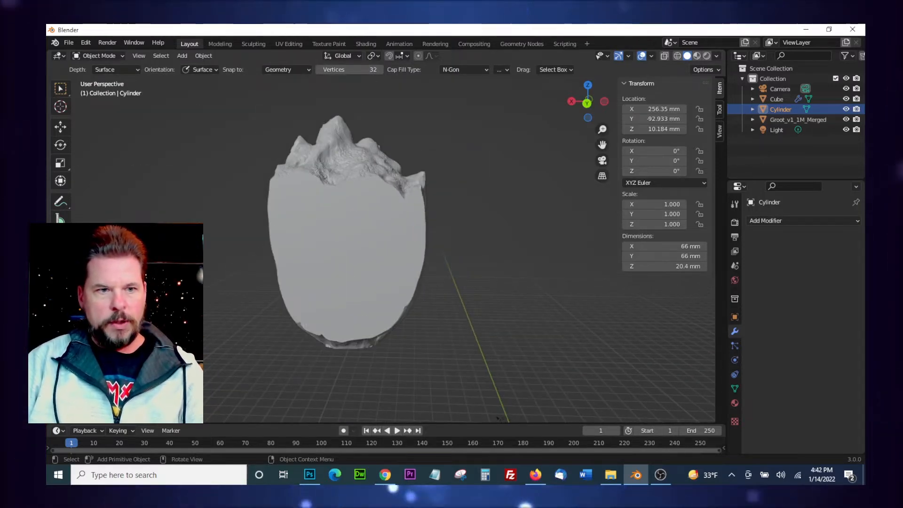
pyautogui.moveTo(61, 128)
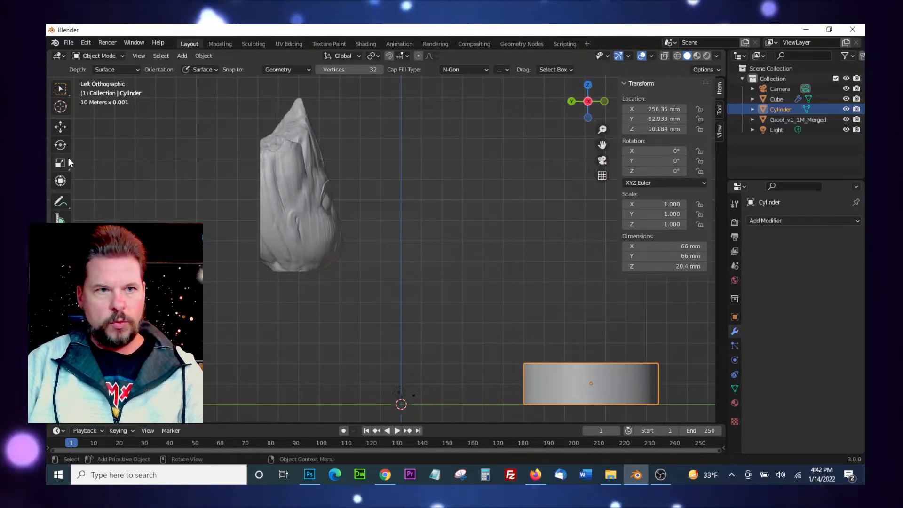
# - Rotate the cylinder 90° about its X axis so it stands on edge
pyautogui.click(61, 144)
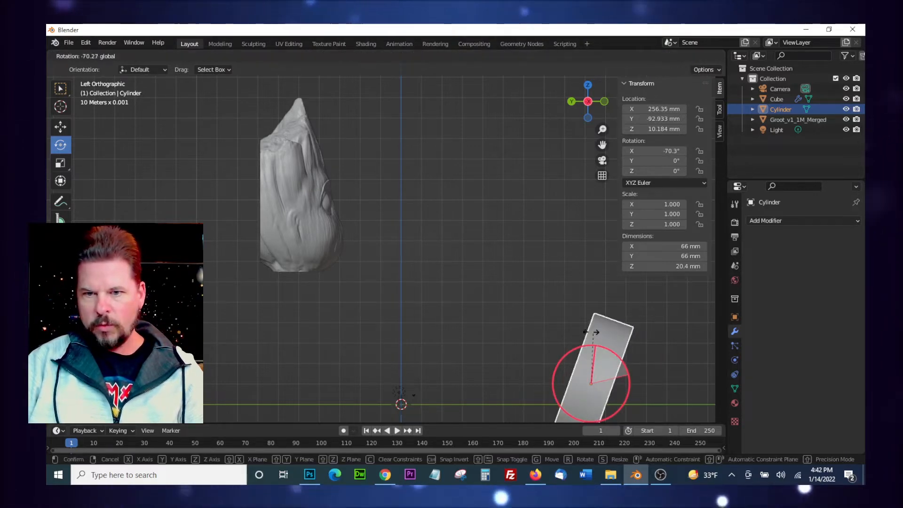
pyautogui.moveTo(587, 331); pyautogui.dragTo(490, 371)
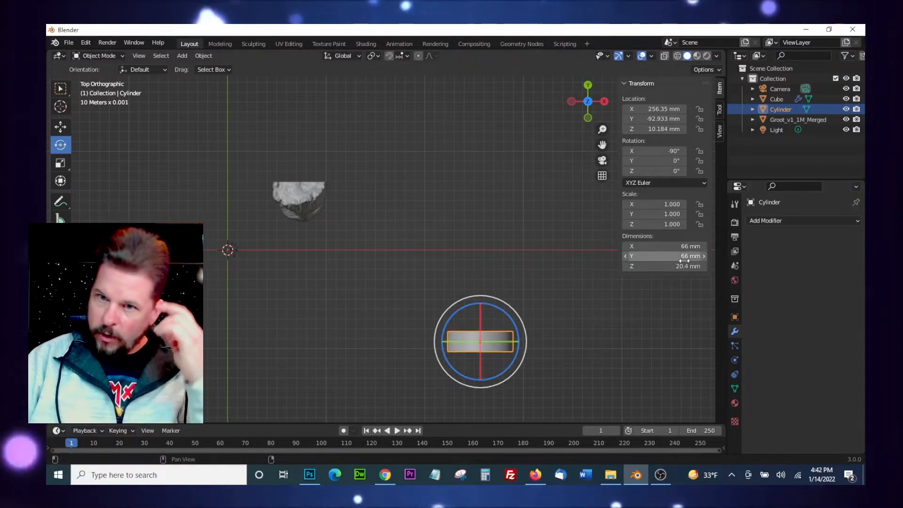
# - Set the cylinder's dimensions to 10.4 × 10.4 × 2.57 mm
pyautogui.doubleClick(662, 246)
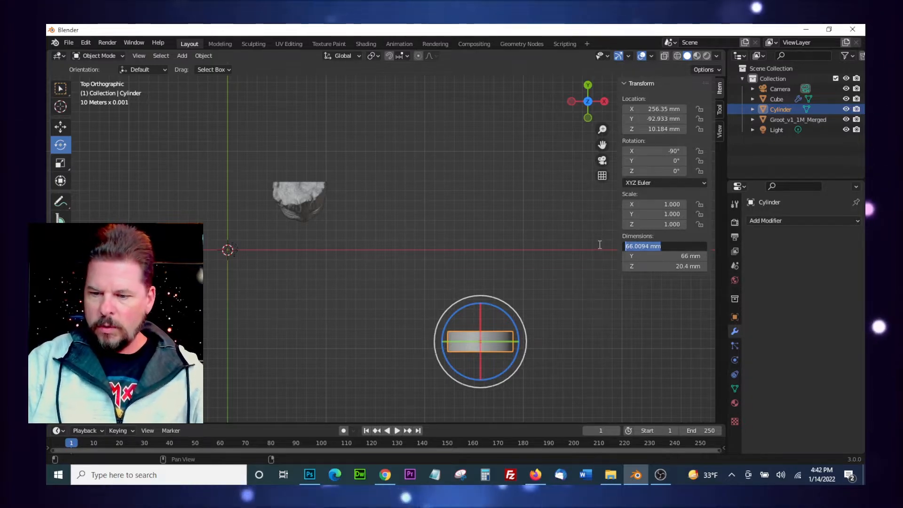
pyautogui.write('10.4')
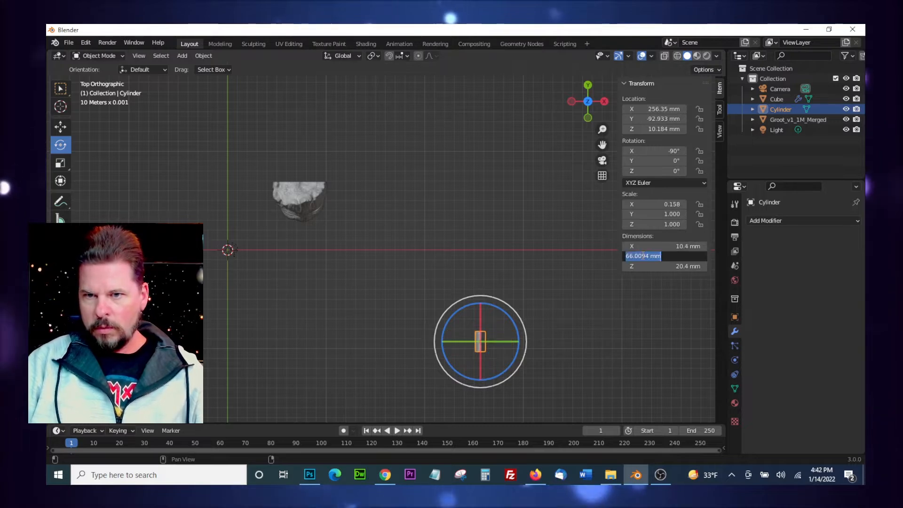
pyautogui.write('10.4')
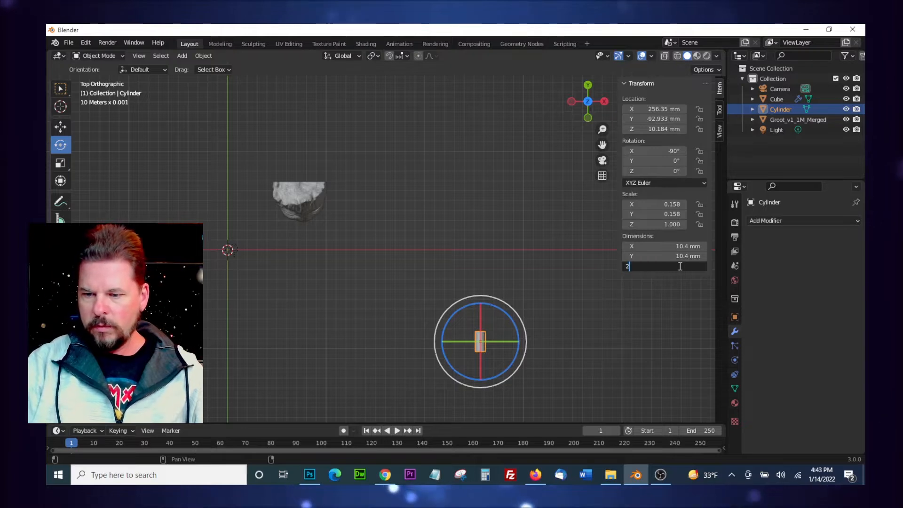
pyautogui.write('.57 mm')
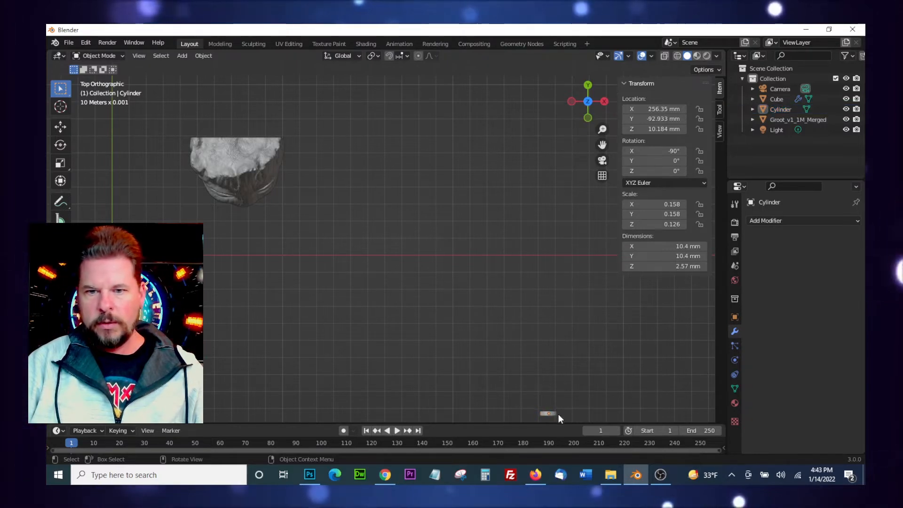
# - Move the small disc up onto the flat back of the head
pyautogui.click(781, 108)
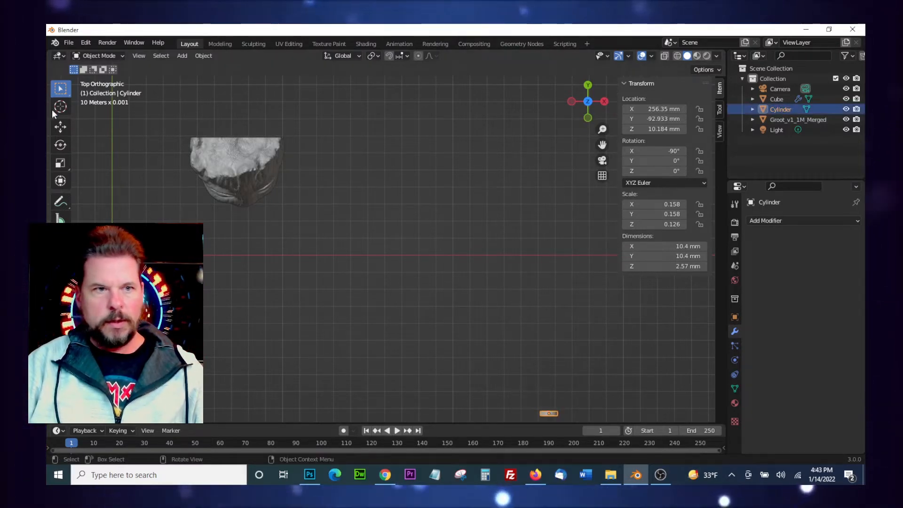
pyautogui.click(60, 126)
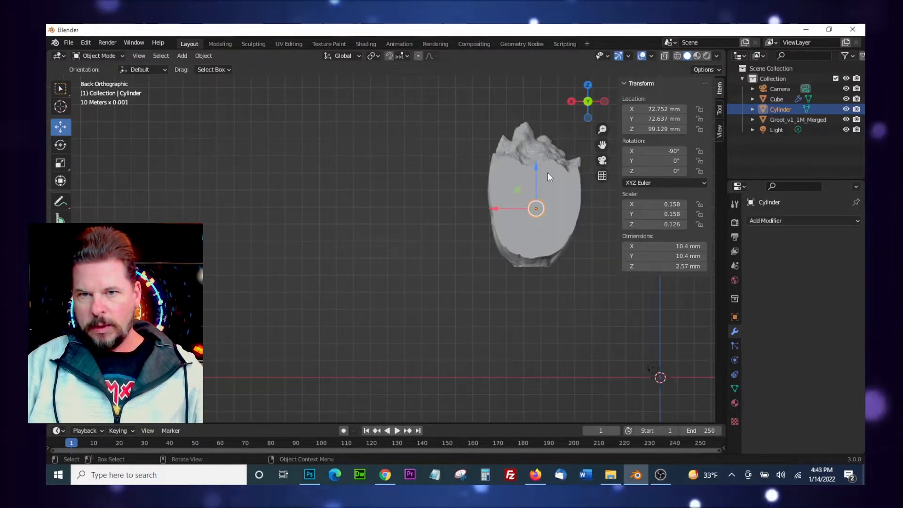
pyautogui.press('g')
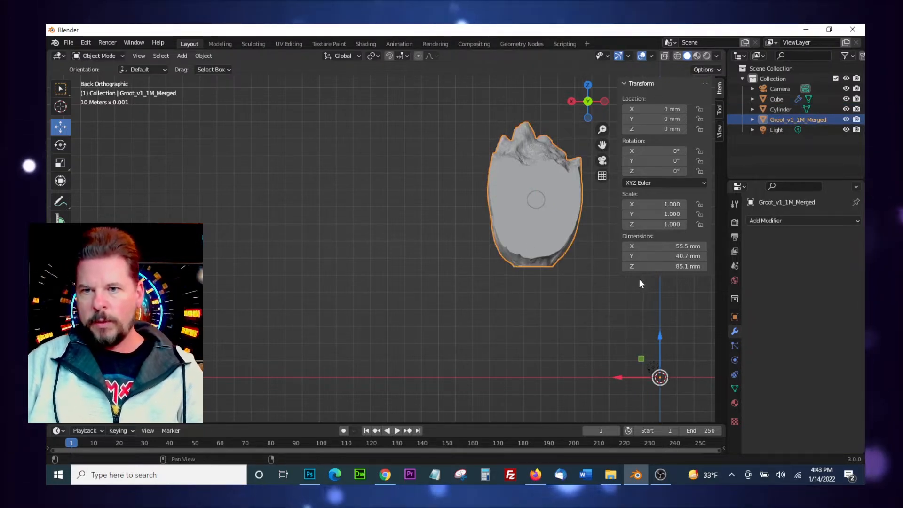
pyautogui.moveTo(658, 266)
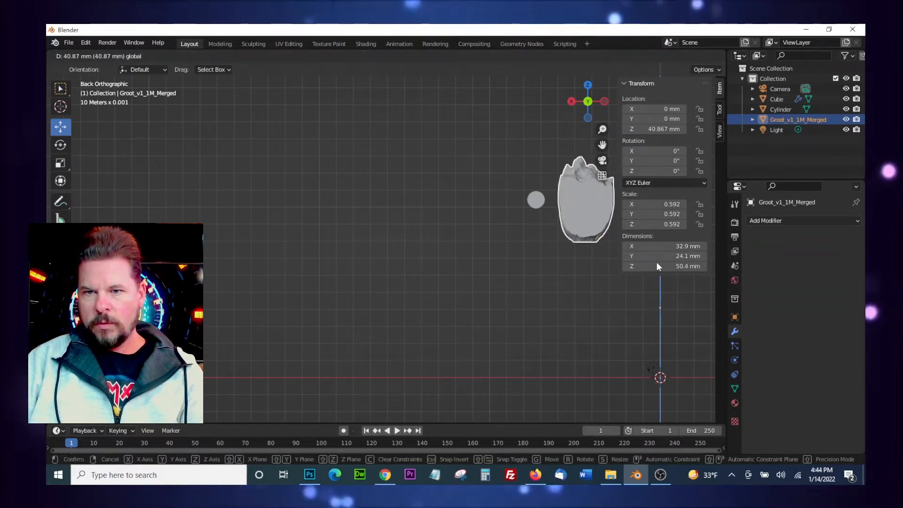
# - Raise the scaled-down head upward away from the disc
pyautogui.moveTo(585, 200); pyautogui.dragTo(536, 200)
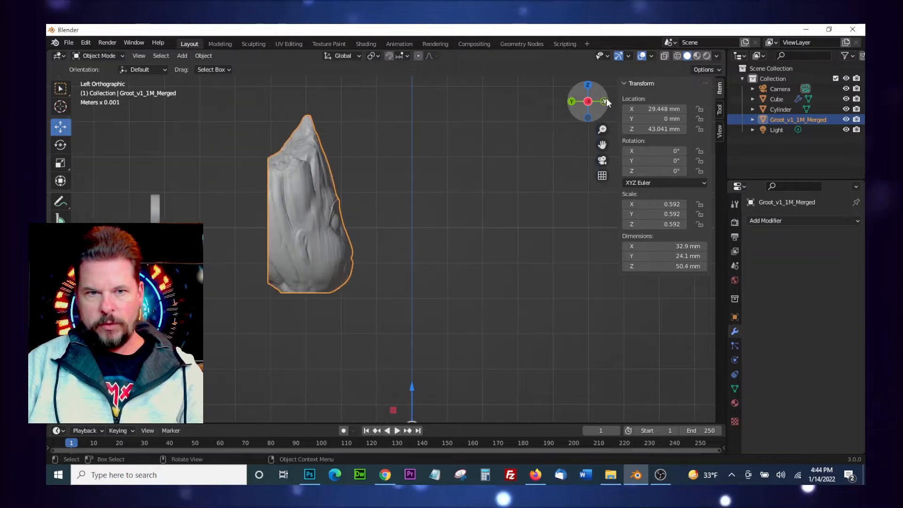
# - Nudge the disc along Y into the head's flat back where the magnet goes
pyautogui.click(782, 108)
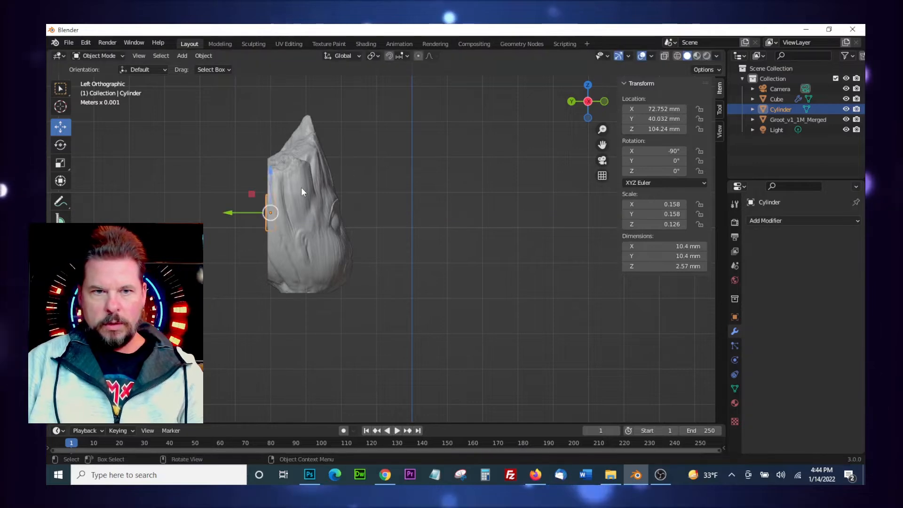
pyautogui.moveTo(441, 215)
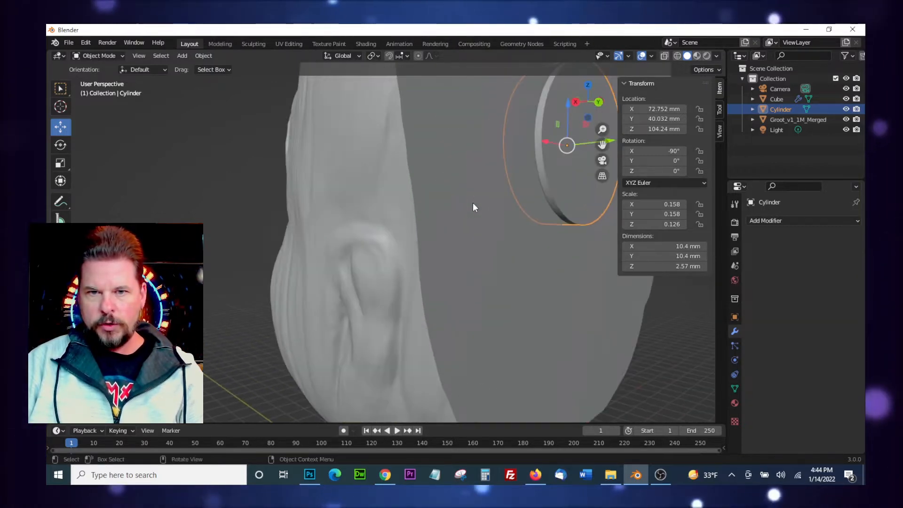
pyautogui.moveTo(472, 207); pyautogui.dragTo(553, 184)
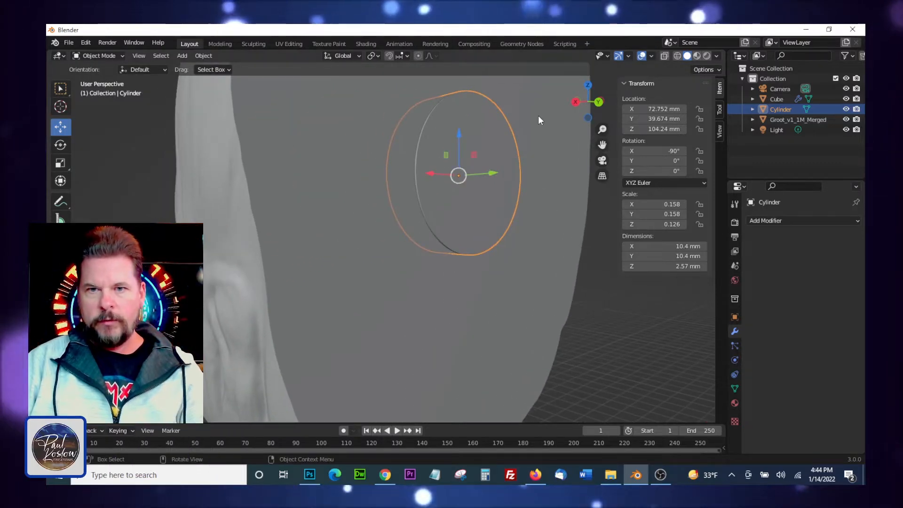
# - Cut the disc out of the head with an applied Boolean, then move the disc aside to reveal the recess
pyautogui.click(801, 220)
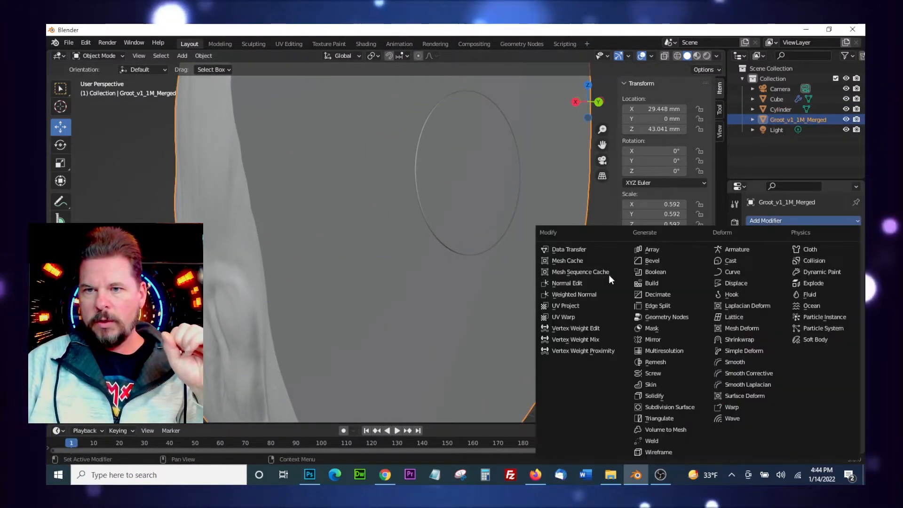
pyautogui.click(655, 272)
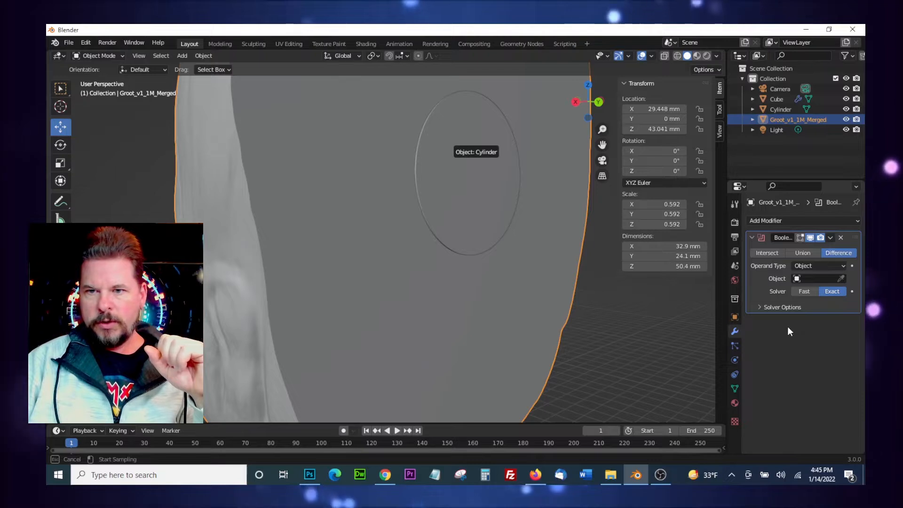
pyautogui.click(819, 279)
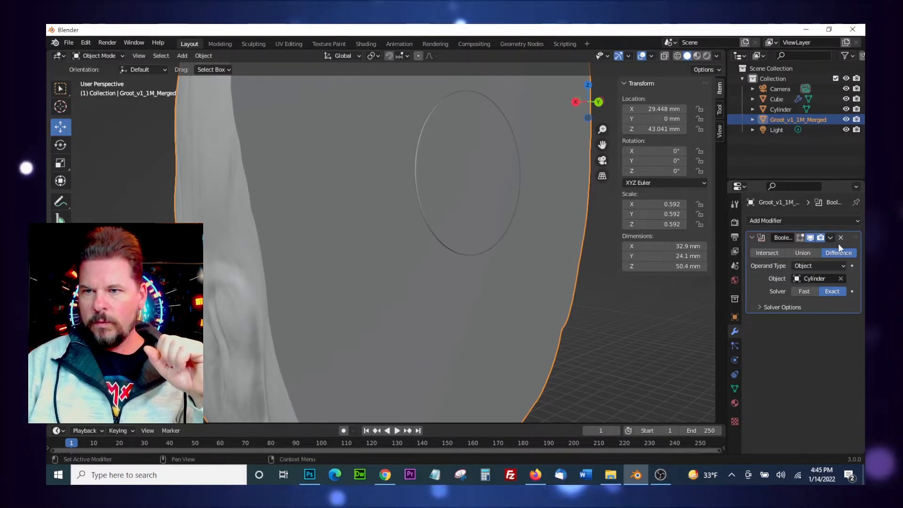
pyautogui.click(831, 238)
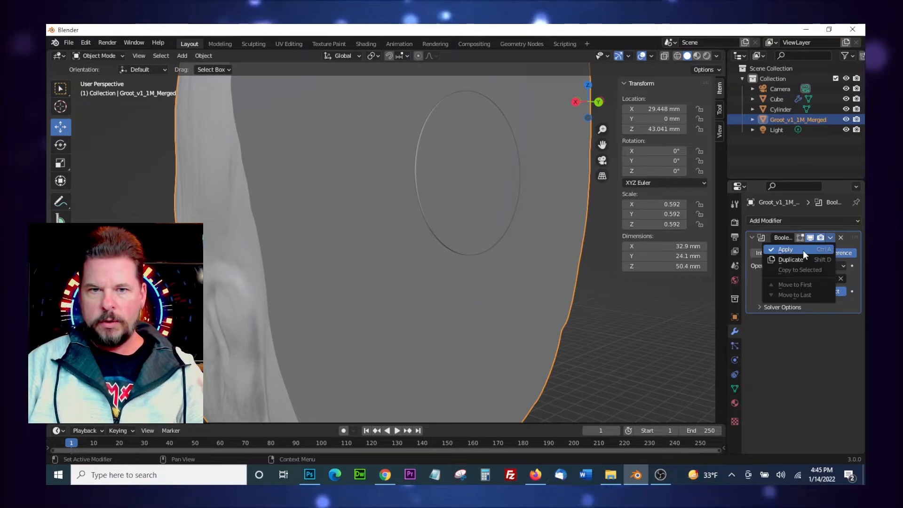
pyautogui.click(785, 249)
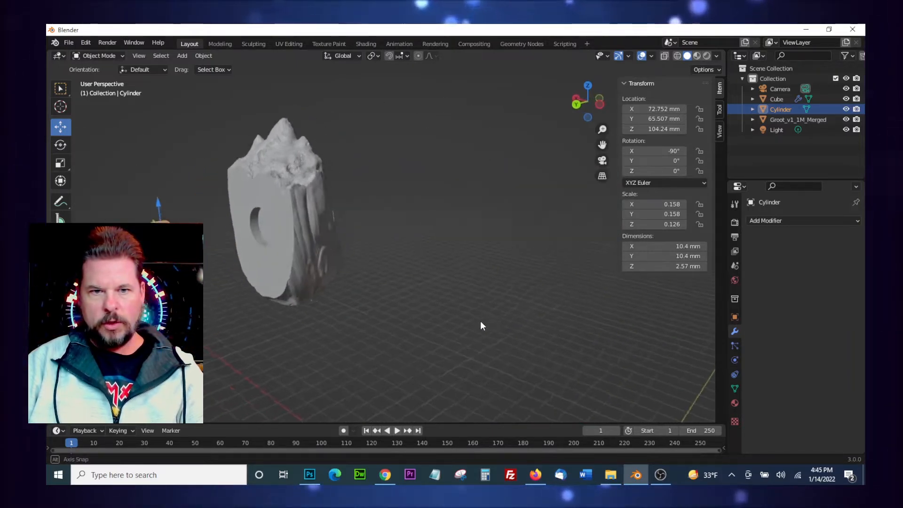
pyautogui.moveTo(482, 325); pyautogui.dragTo(451, 323)
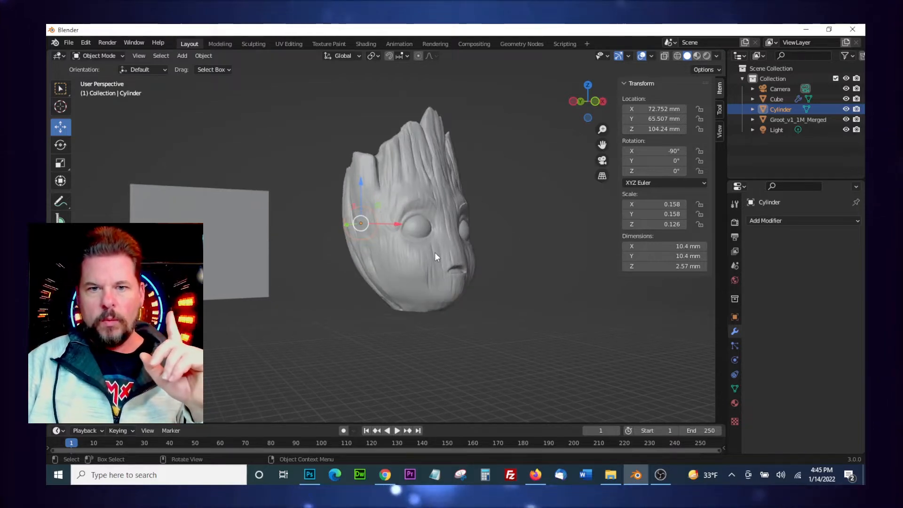
# - Start an STL export of the selected Groot head and browse into the 3D Objects folder
pyautogui.click(799, 120)
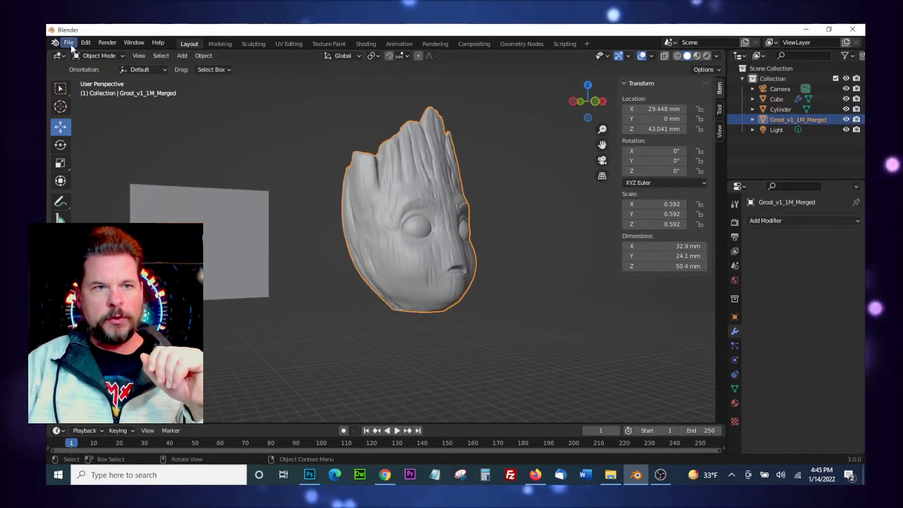
pyautogui.click(68, 41)
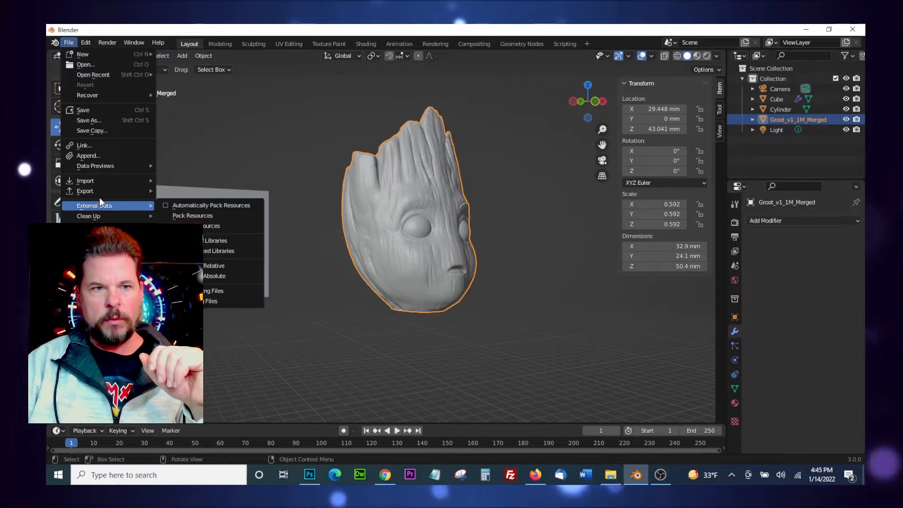
pyautogui.moveTo(85, 190)
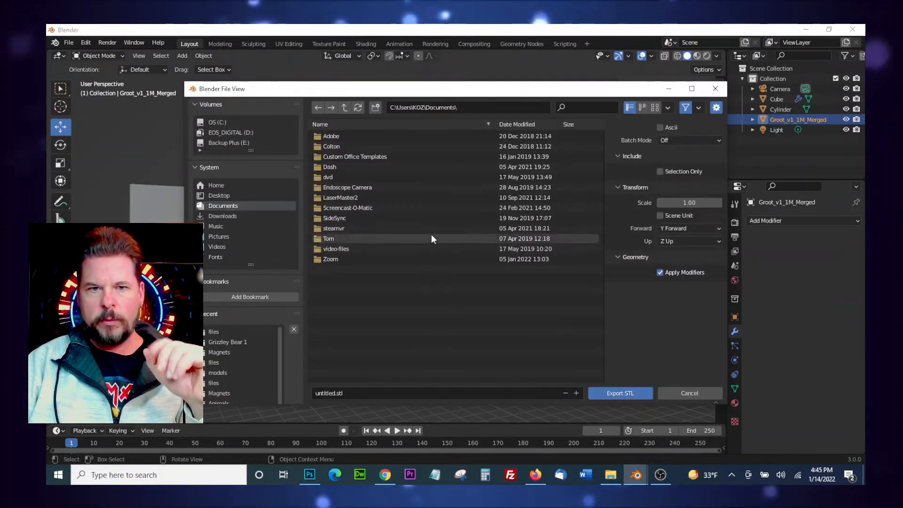
pyautogui.click(216, 185)
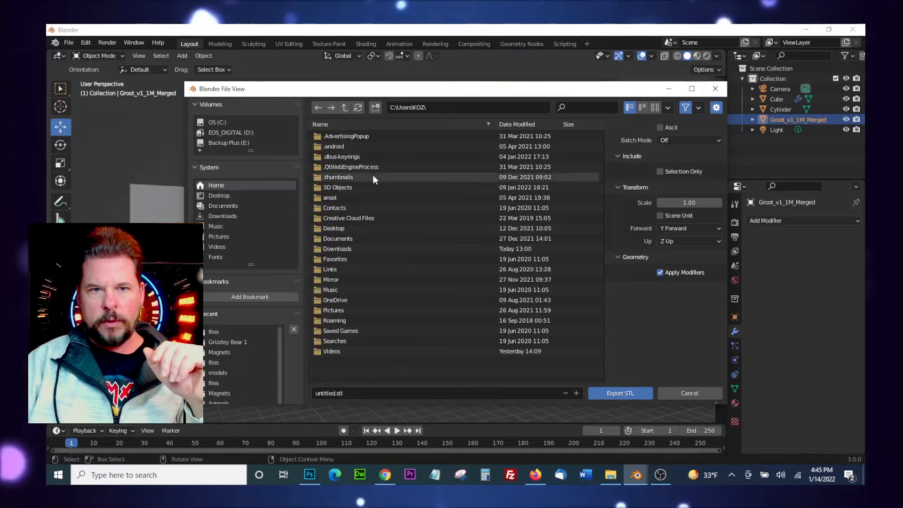
pyautogui.doubleClick(336, 187)
pyautogui.write('groot-mag-2')
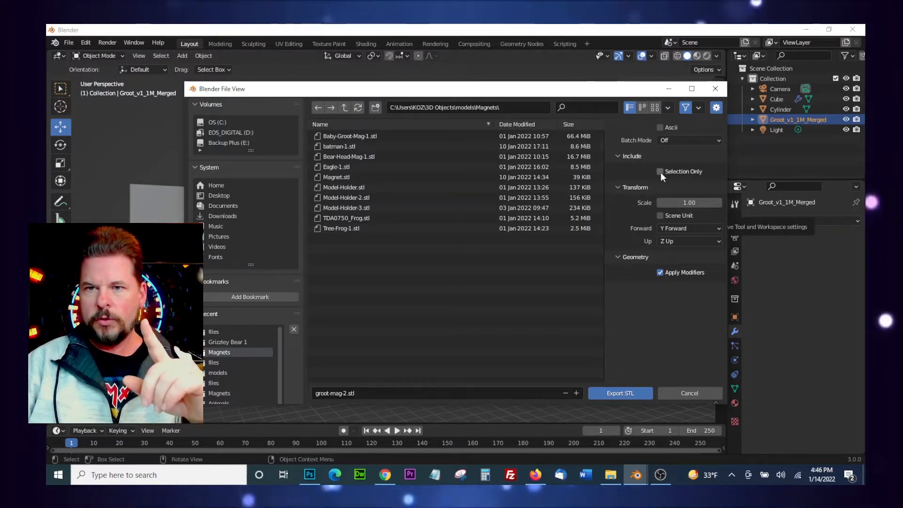
# - Export groot-mag-2.stl to the Magnets models folder with Selection Only ticked
pyautogui.click(660, 171)
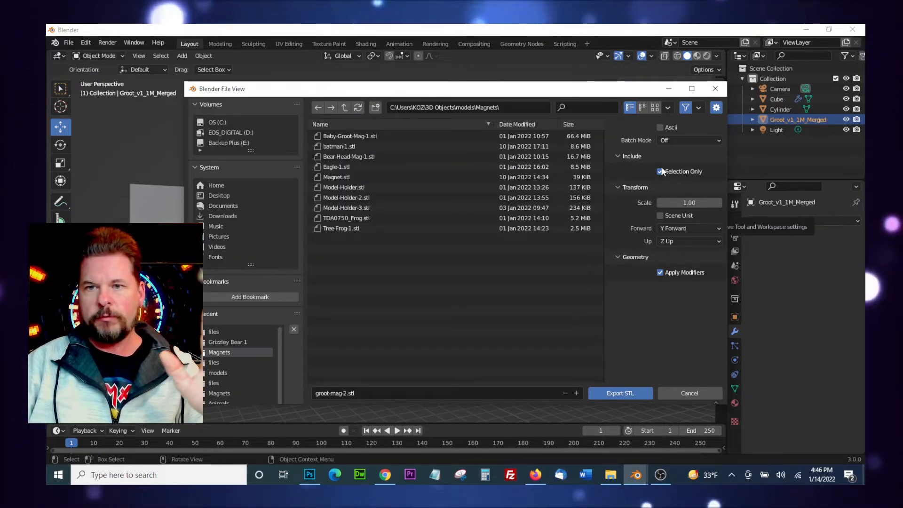
pyautogui.click(660, 171)
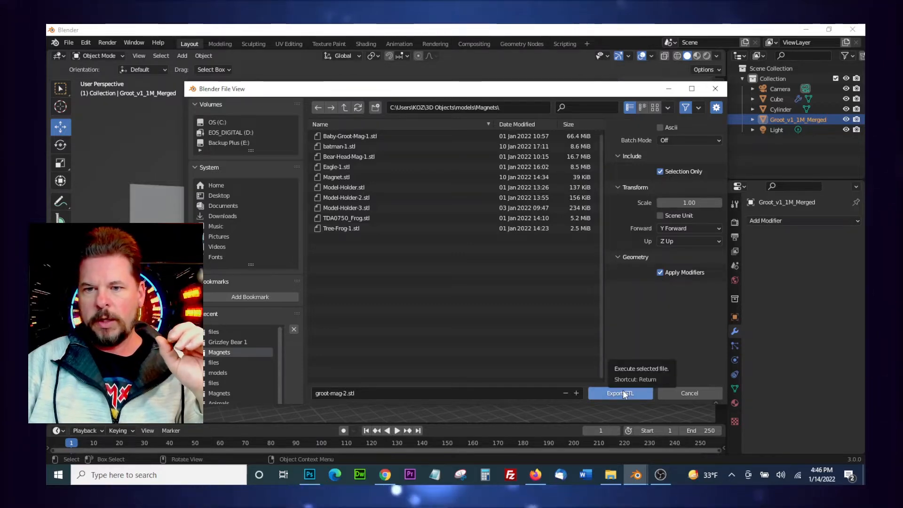
pyautogui.click(620, 392)
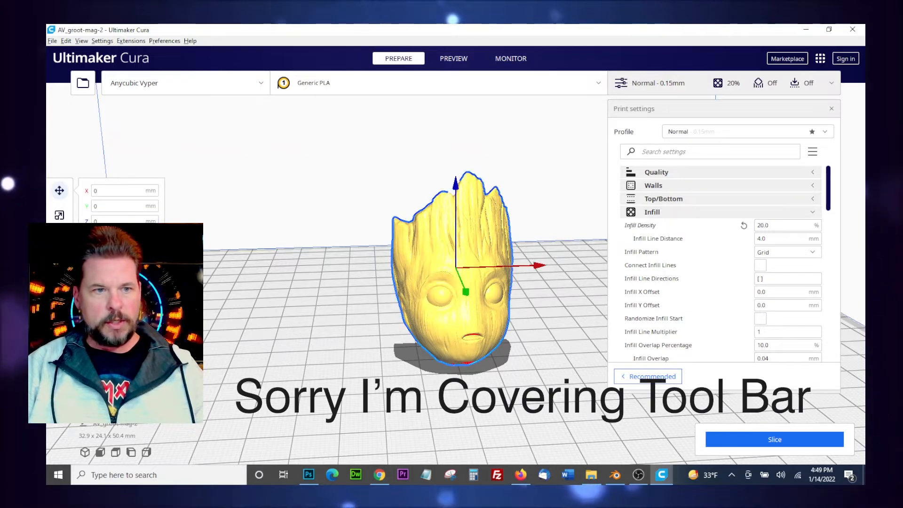
# - Load groot-mag-2.stl onto the Cura build plate
pyautogui.click(59, 215)
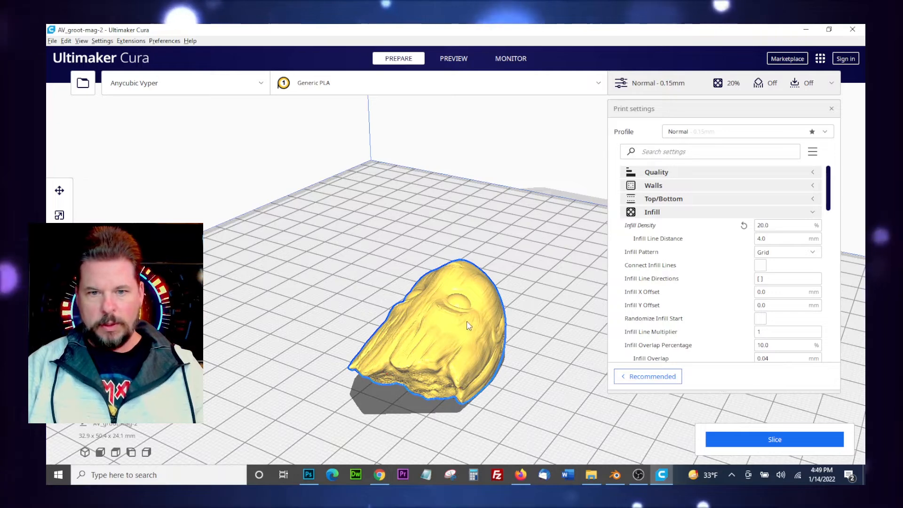
pyautogui.moveTo(550, 373)
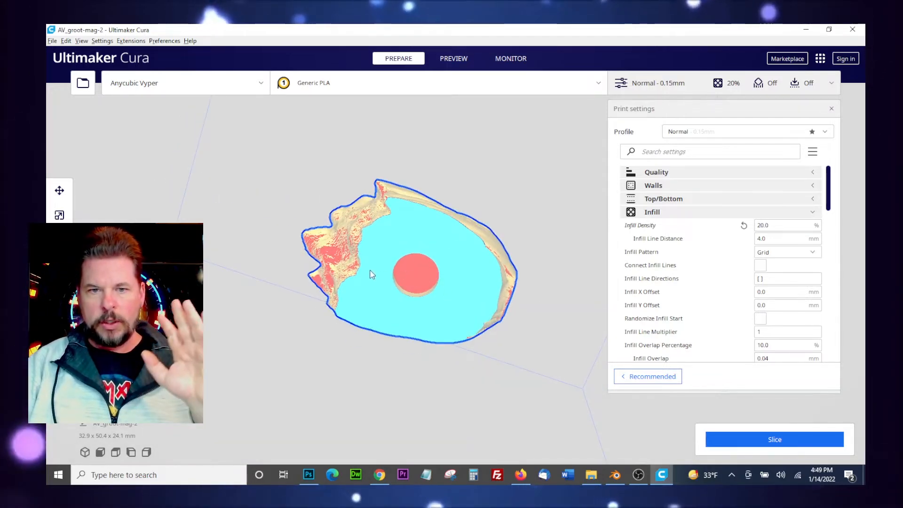
pyautogui.moveTo(426, 276)
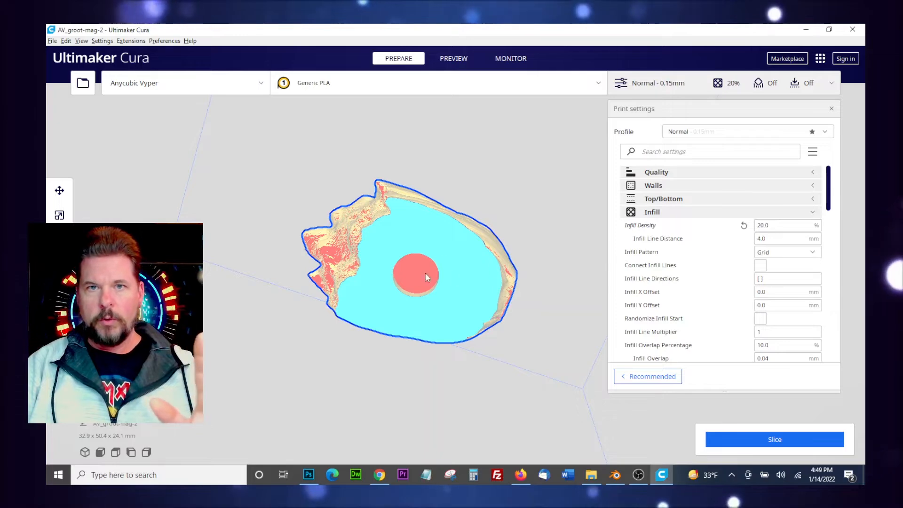
pyautogui.moveTo(573, 241)
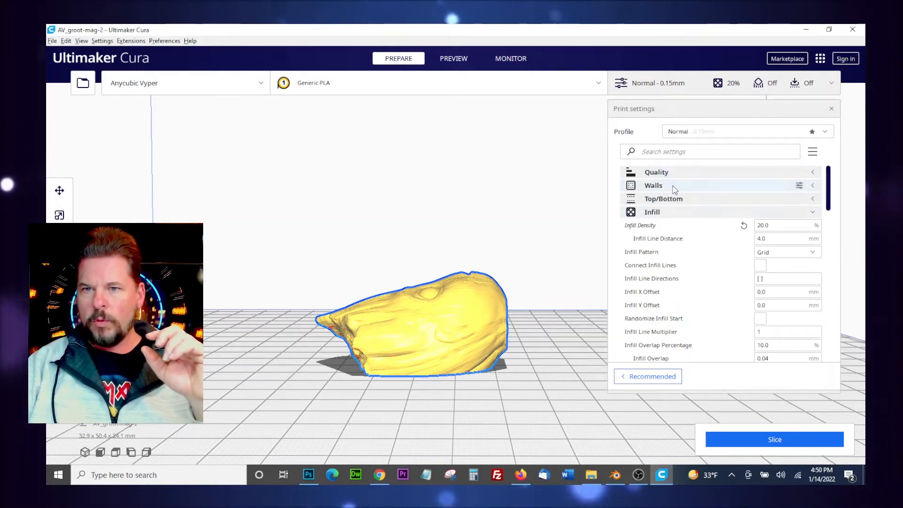
pyautogui.click(653, 185)
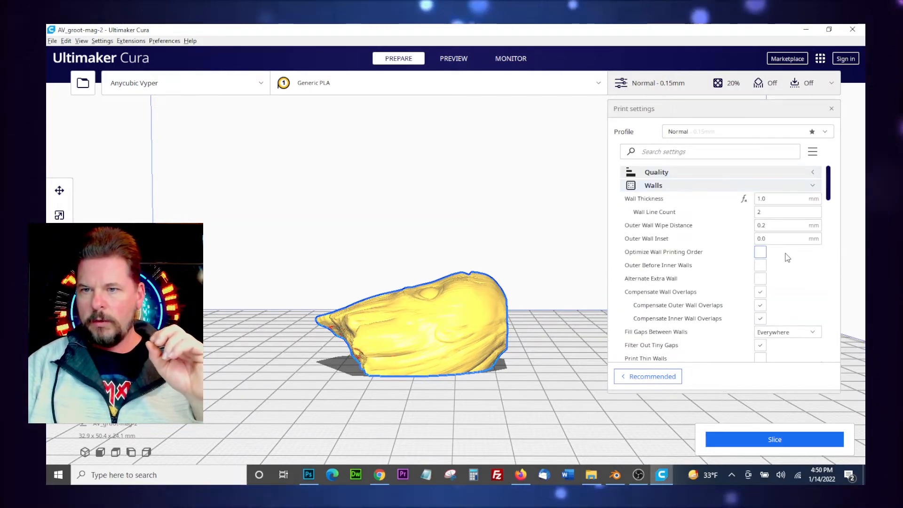
pyautogui.moveTo(787, 212)
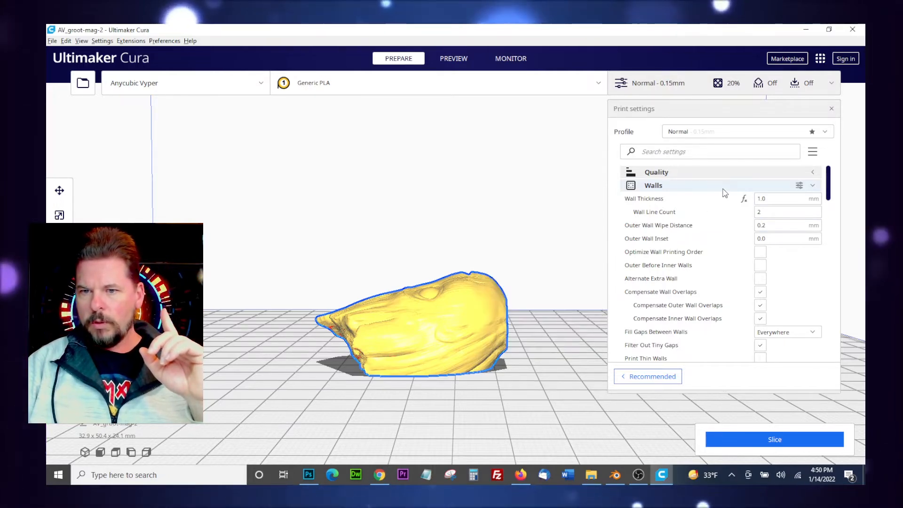
pyautogui.scroll(-3)
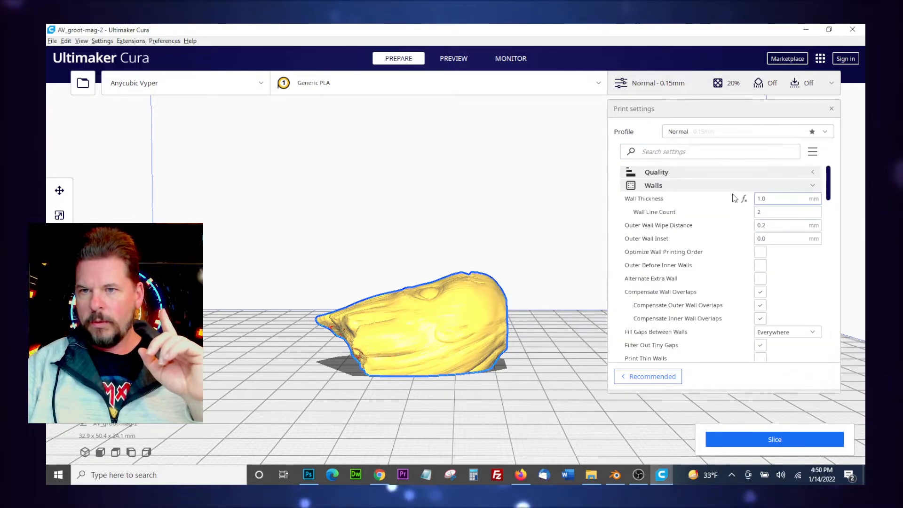
pyautogui.click(654, 185)
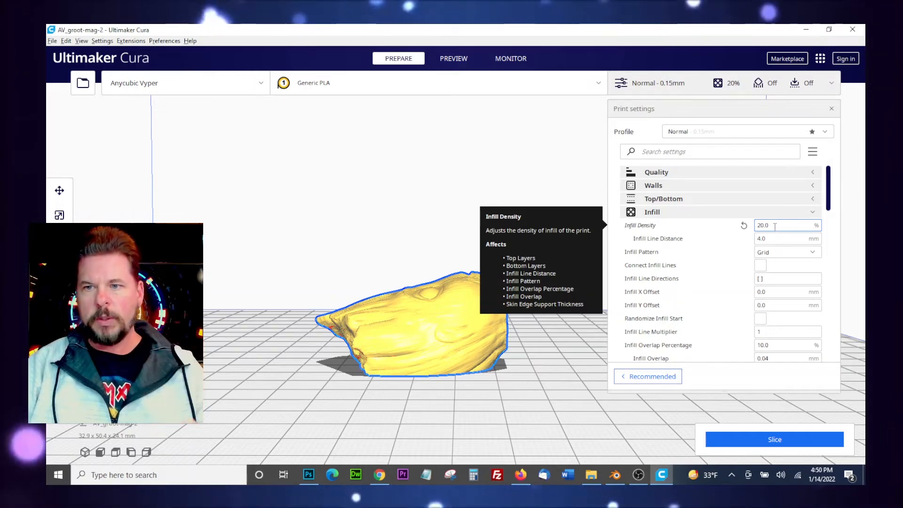
pyautogui.moveTo(780, 252)
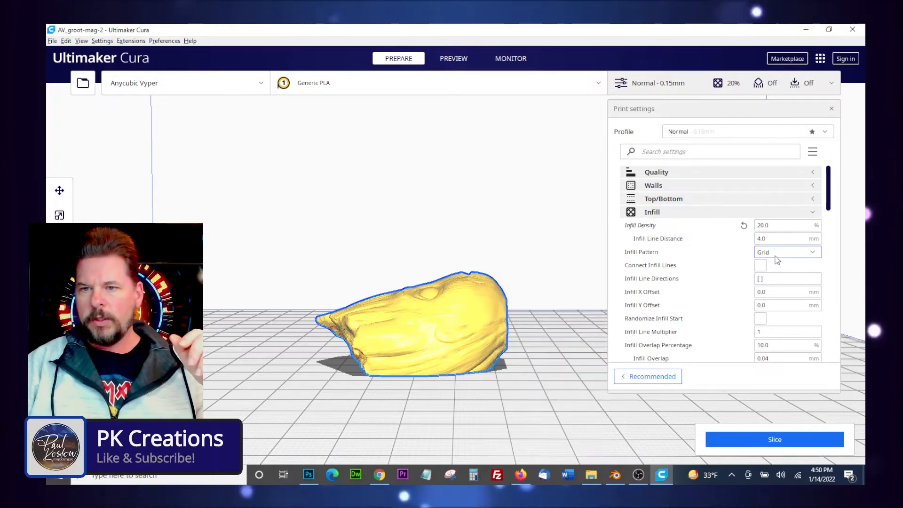
pyautogui.scroll(-3)
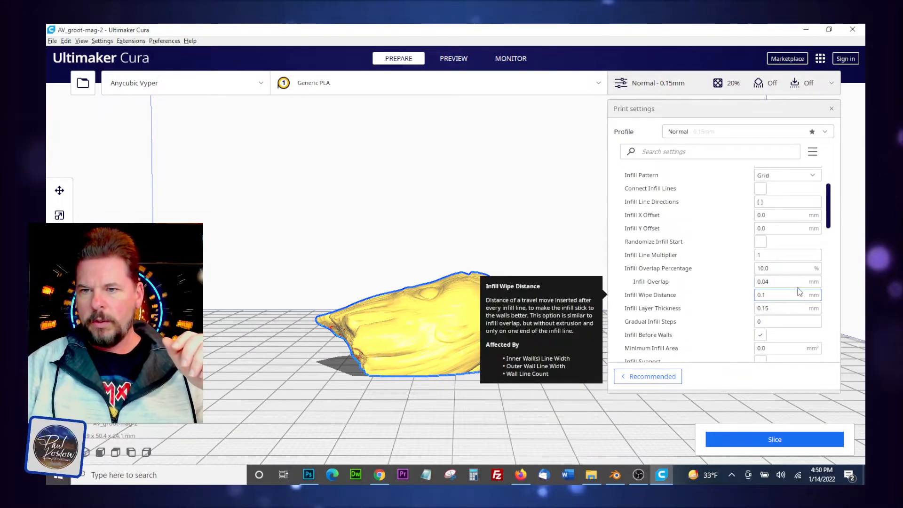
pyautogui.scroll(-3)
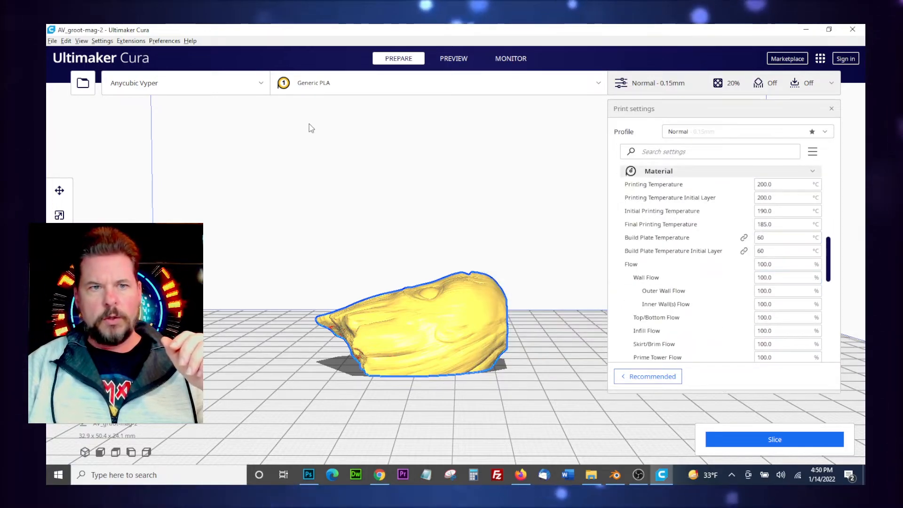
pyautogui.click(184, 83)
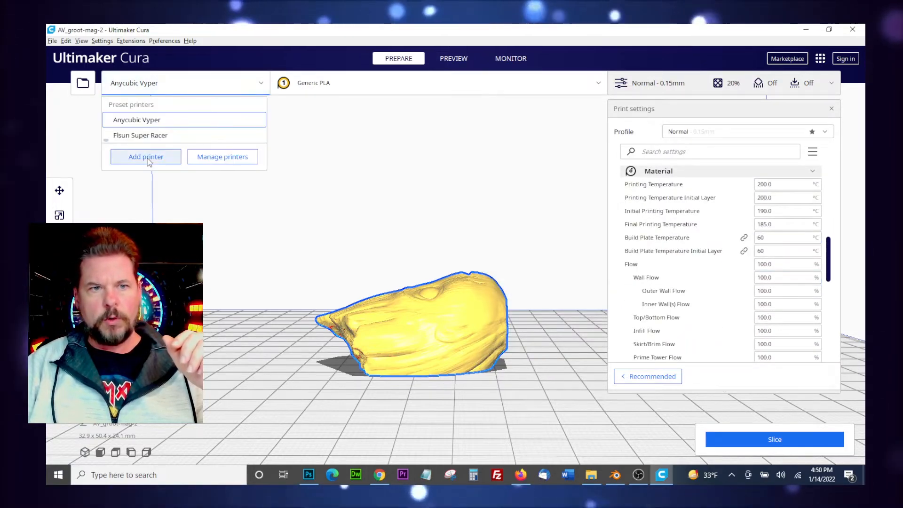
pyautogui.click(140, 135)
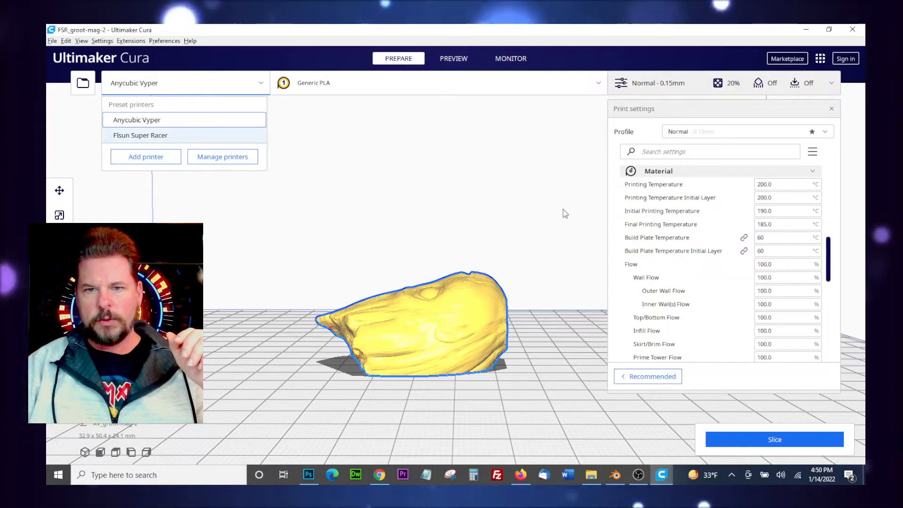
pyautogui.click(140, 135)
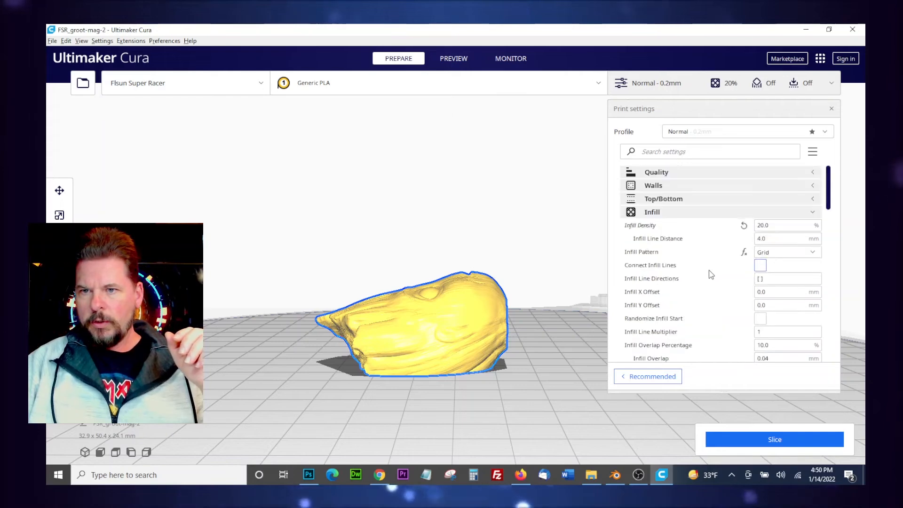
pyautogui.moveTo(649, 265)
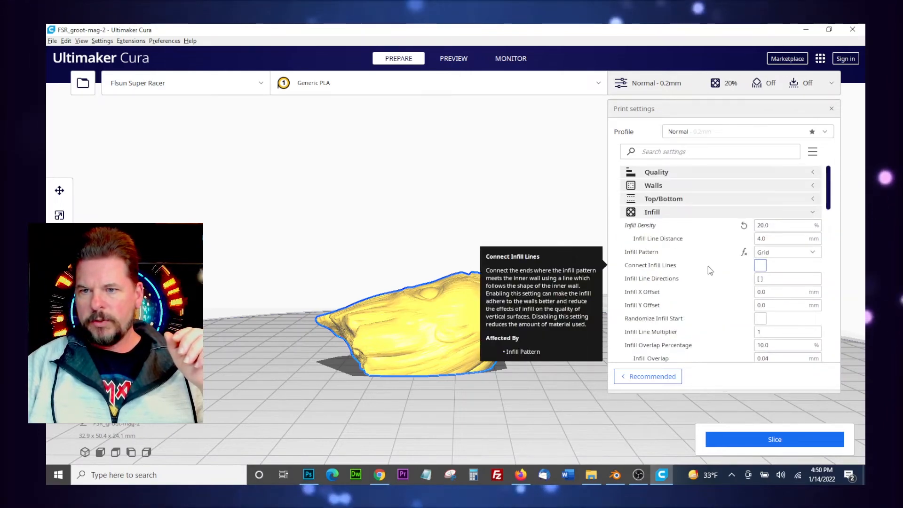
pyautogui.scroll(-3)
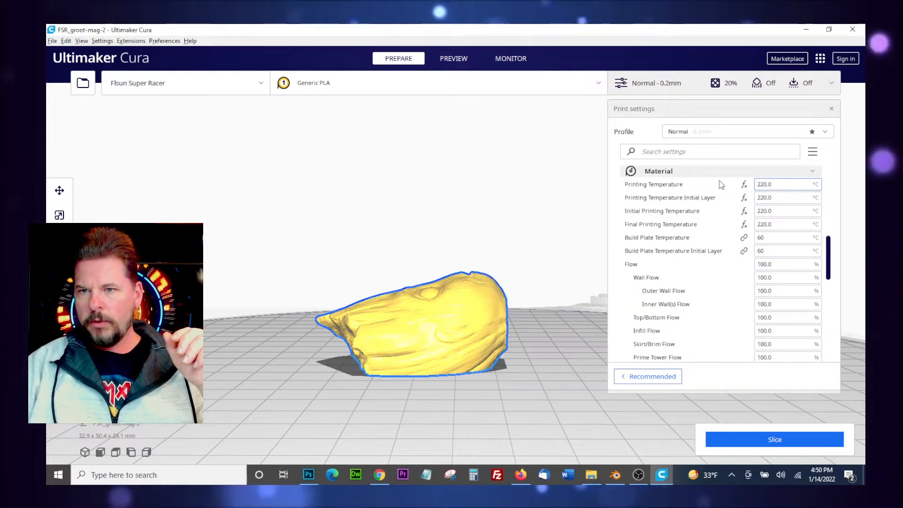
pyautogui.scroll(-3)
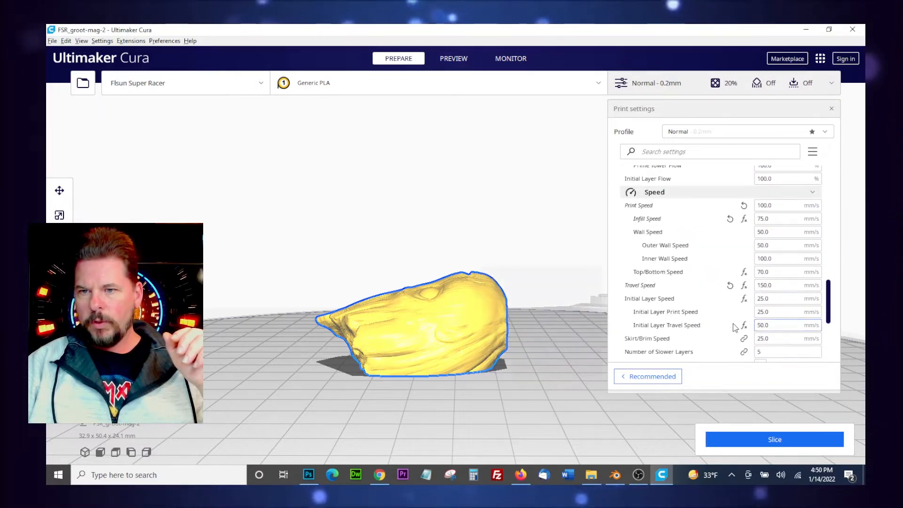
pyautogui.click(784, 205)
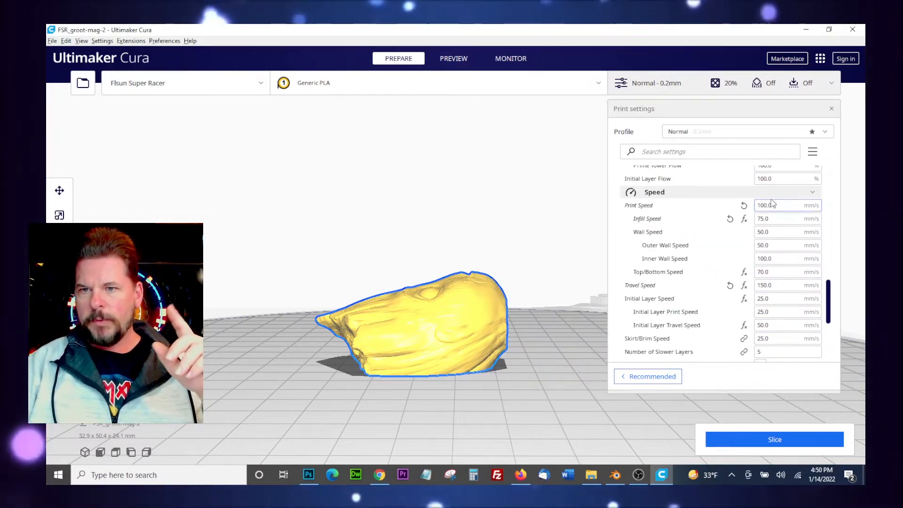
pyautogui.moveTo(766, 205)
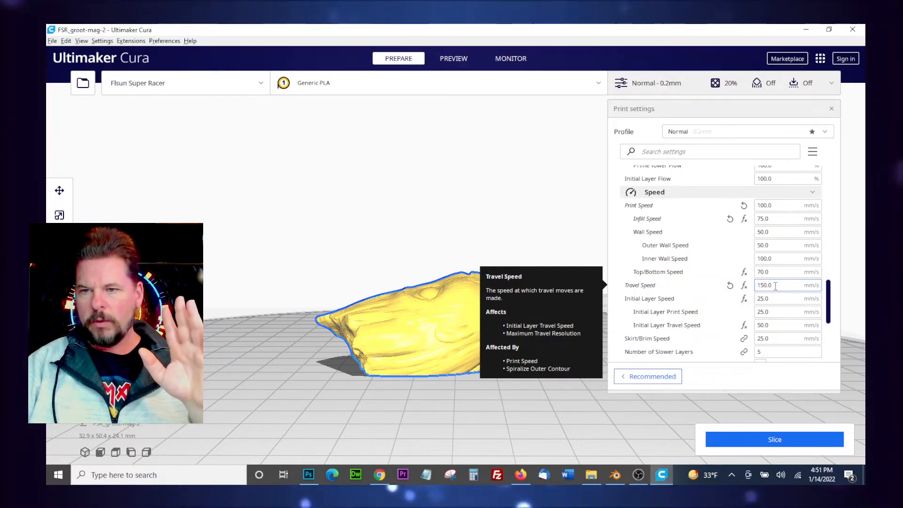
pyautogui.scroll(-3)
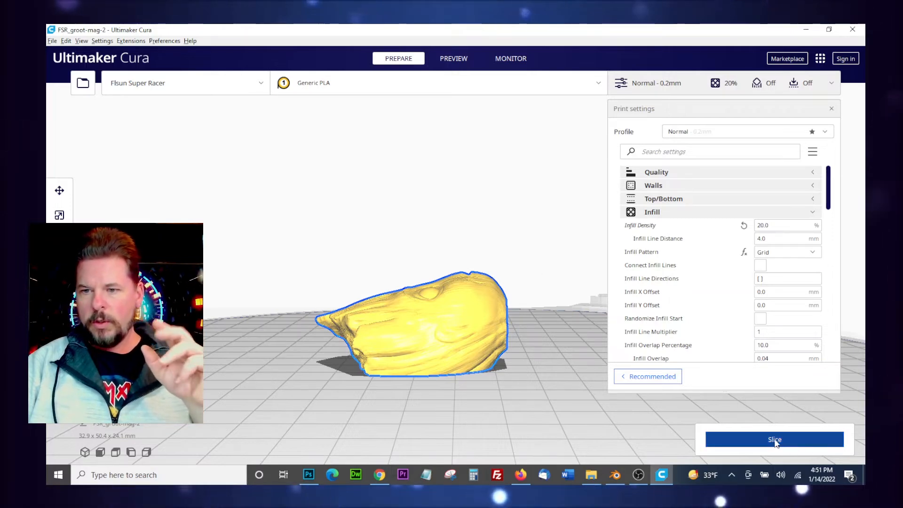
# - Slice the head, then lower Infill Density to 15.0 and re-slice for about 27 minutes and 8 g
pyautogui.click(774, 440)
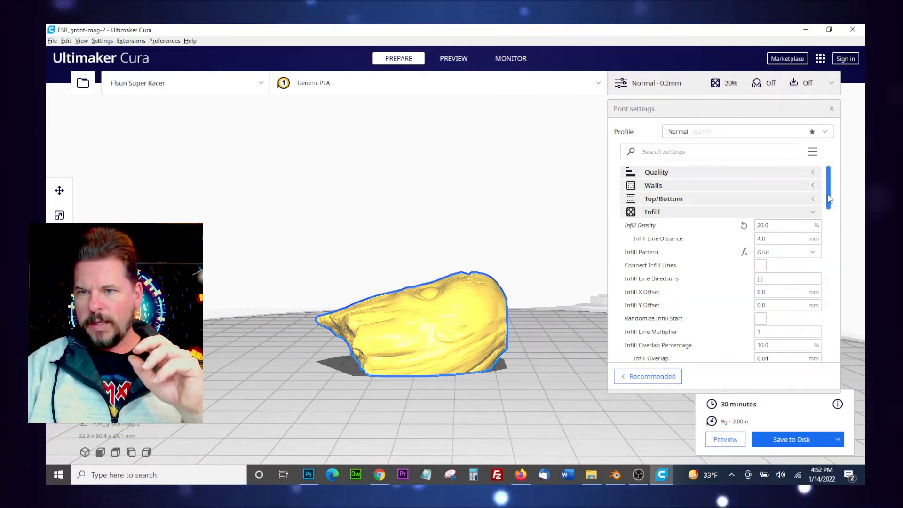
pyautogui.click(786, 239)
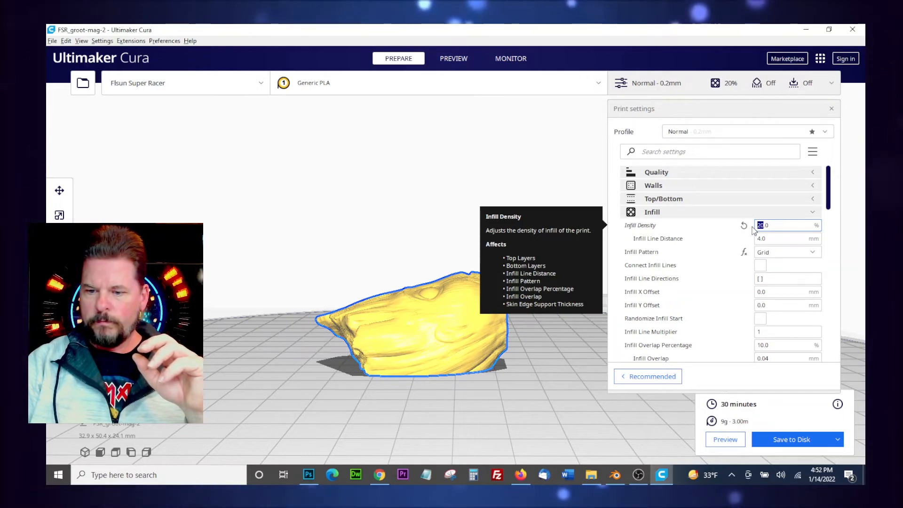
pyautogui.write('15.0')
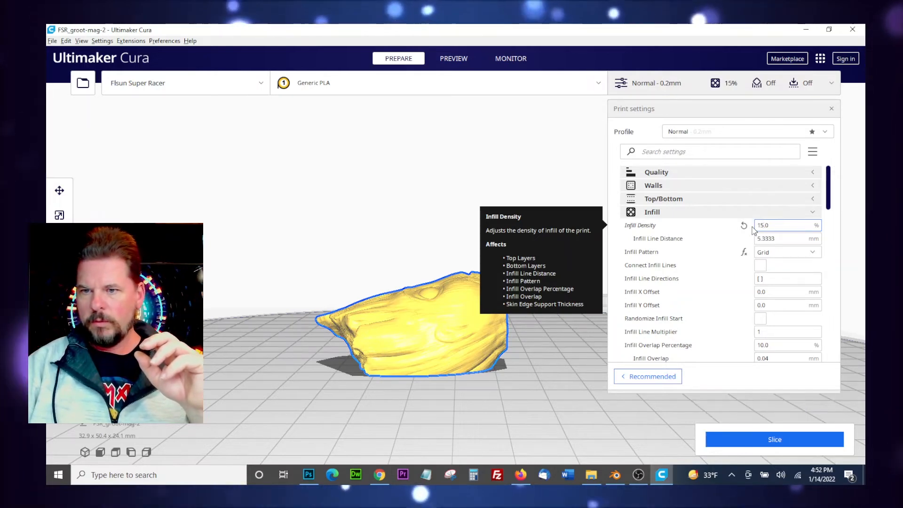
pyautogui.click(775, 439)
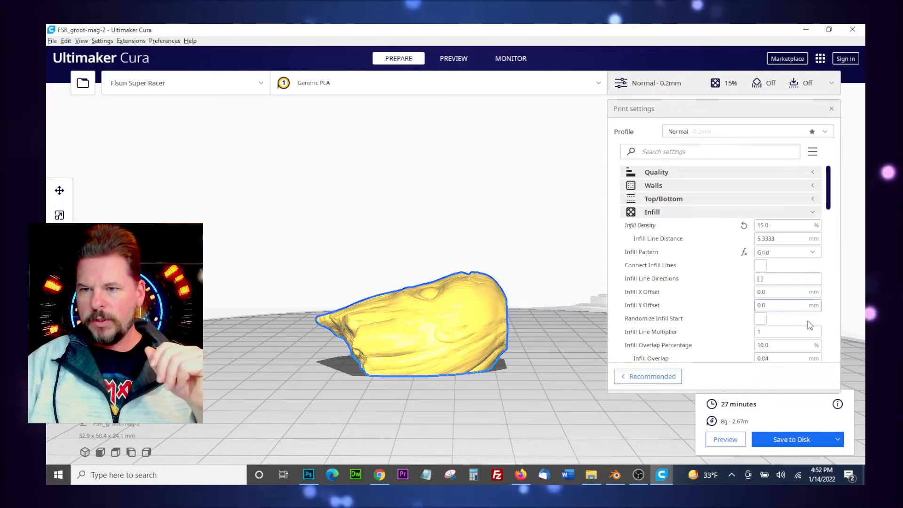
pyautogui.moveTo(838, 404)
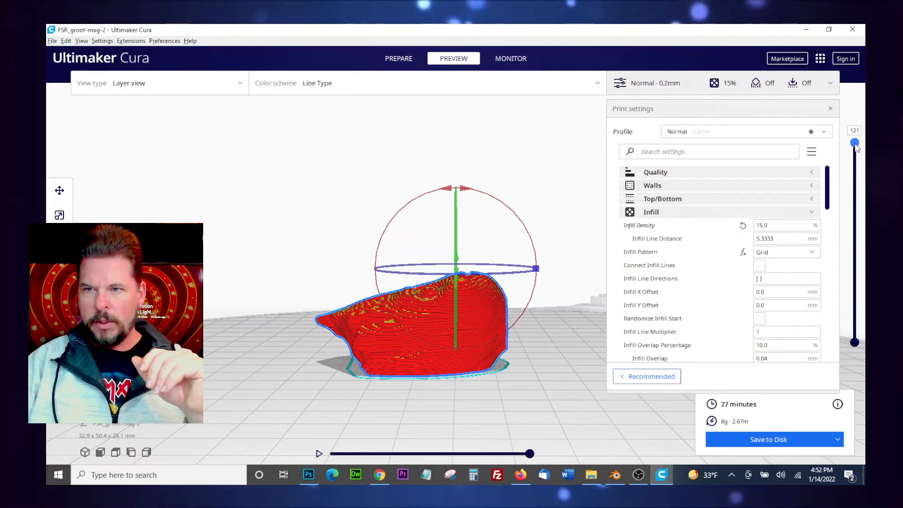
# - Re-slice the head at 20% grid infill, estimating 30 minutes and 9 g
pyautogui.moveTo(855, 143); pyautogui.dragTo(855, 188)
pyautogui.write('20')
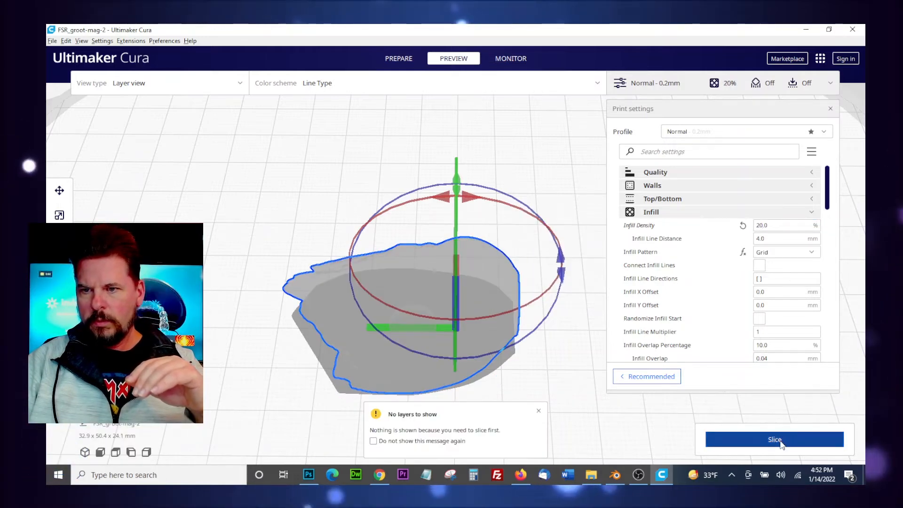
pyautogui.click(774, 439)
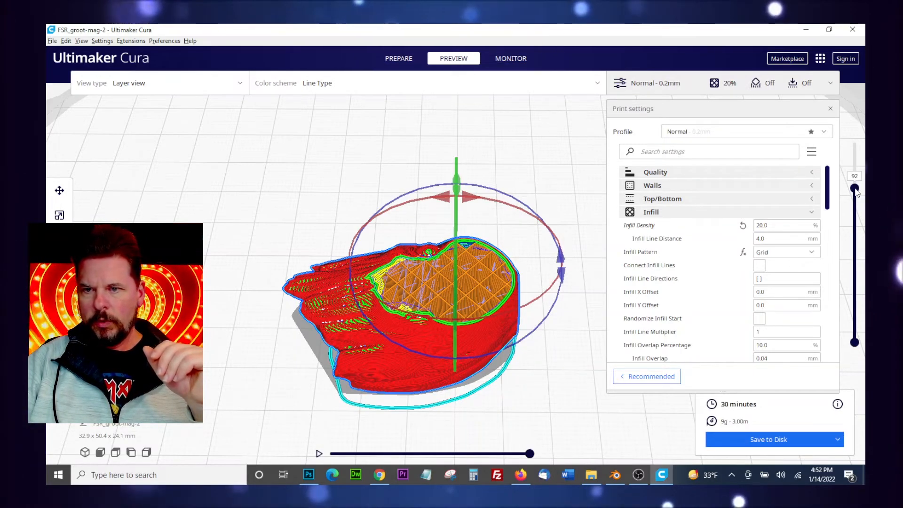
# - Scrub the layer slider from the first layers up to nearly the full print to inspect the grid infill
pyautogui.moveTo(854, 187); pyautogui.dragTo(855, 252)
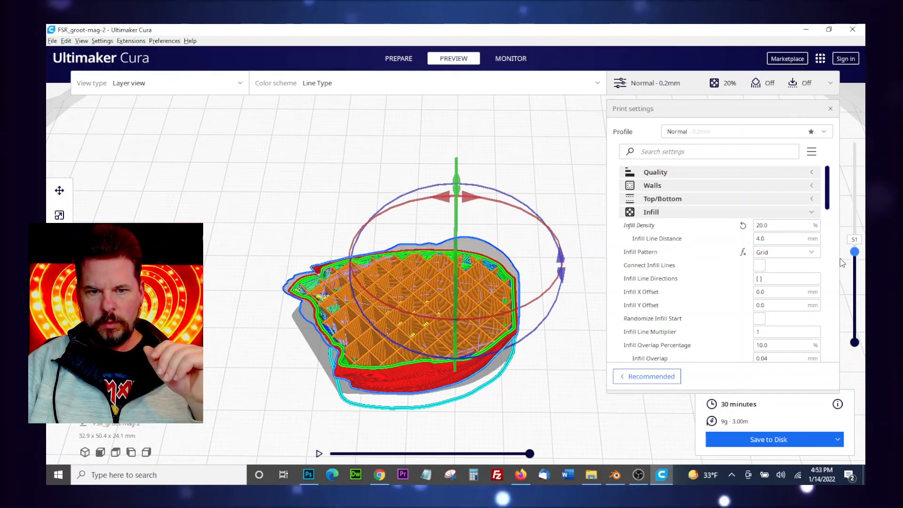
pyautogui.moveTo(854, 251); pyautogui.dragTo(855, 337)
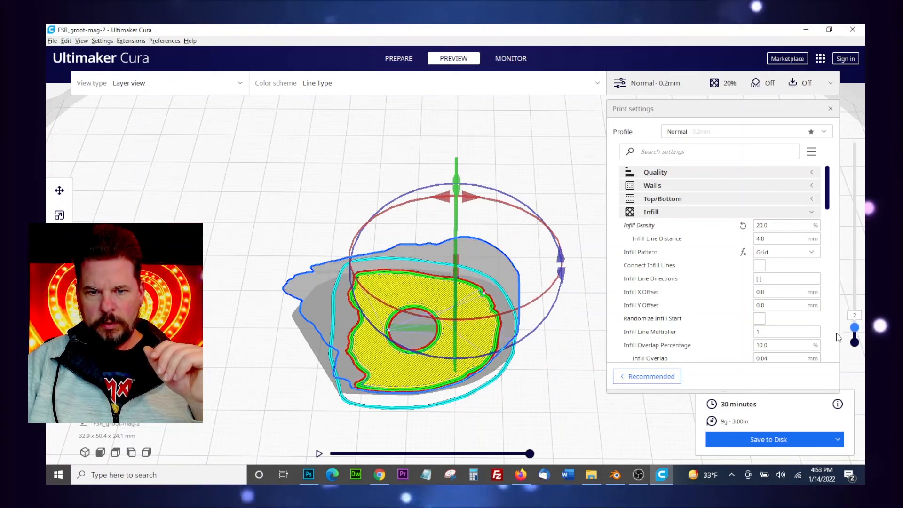
pyautogui.moveTo(854, 329); pyautogui.dragTo(854, 322)
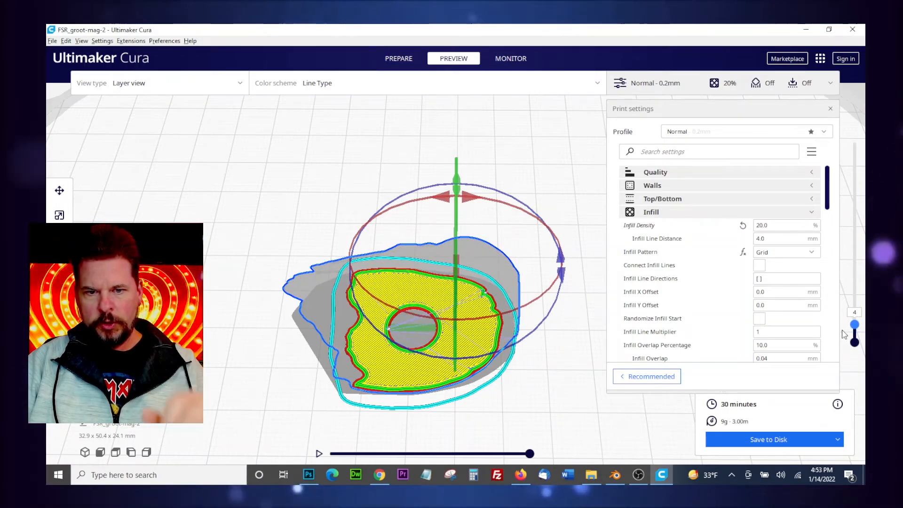
pyautogui.moveTo(855, 327); pyautogui.dragTo(855, 317)
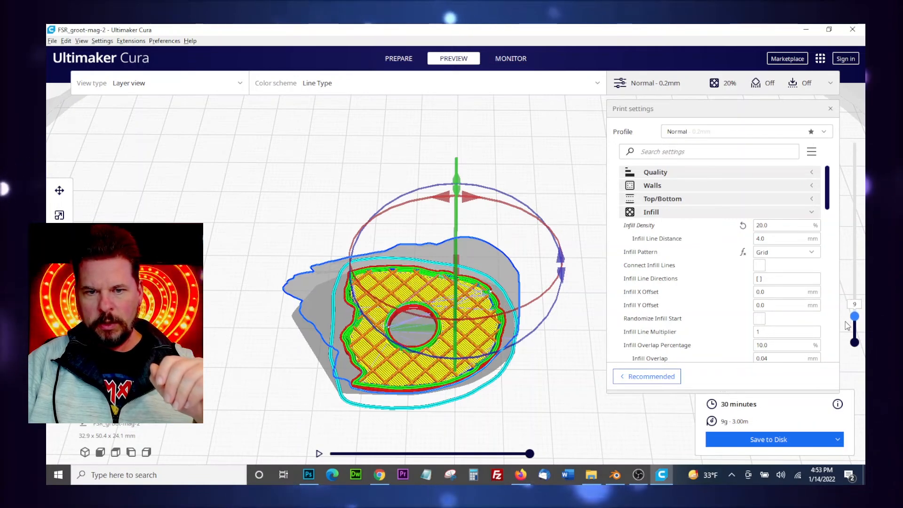
pyautogui.moveTo(855, 316); pyautogui.dragTo(854, 323)
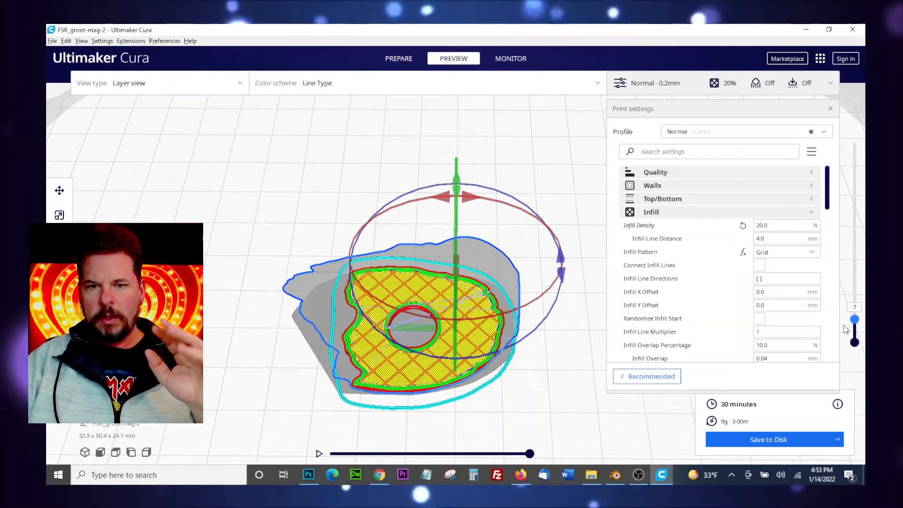
pyautogui.moveTo(857, 328)
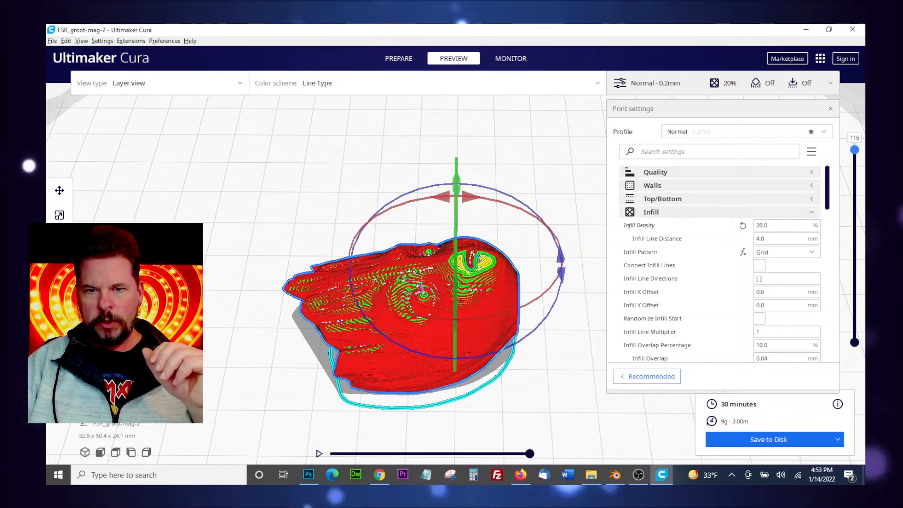
pyautogui.moveTo(855, 150); pyautogui.dragTo(855, 204)
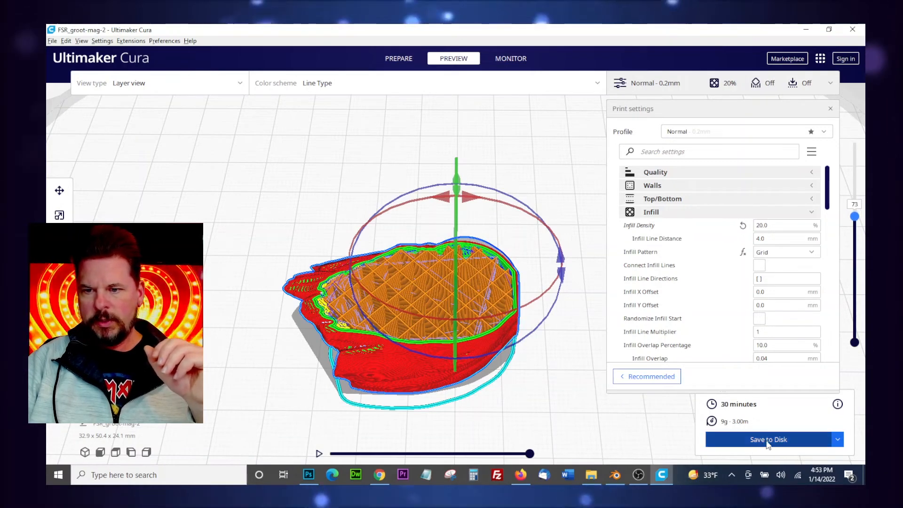
# - Save the G-code as FSR_groot-mag-2.gcode in 3D Objects > FLsun Files > Magnets
pyautogui.click(769, 439)
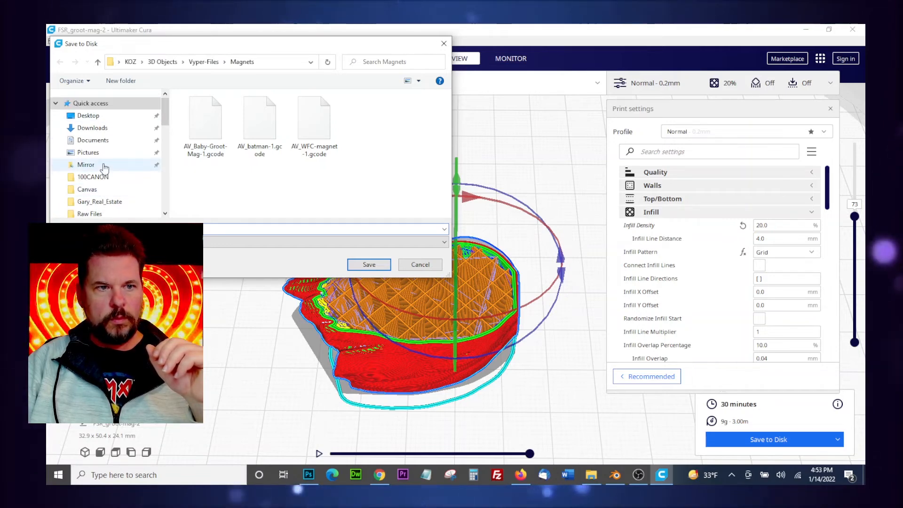
pyautogui.click(91, 177)
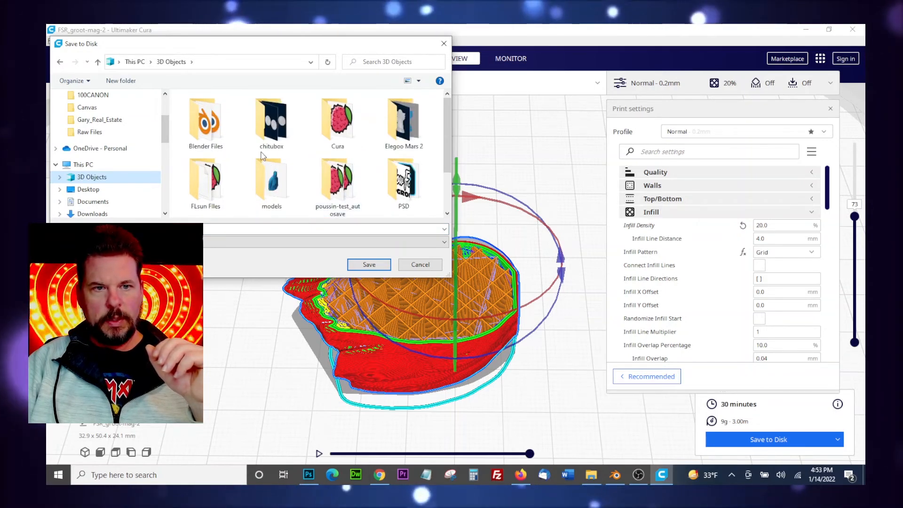
pyautogui.click(337, 121)
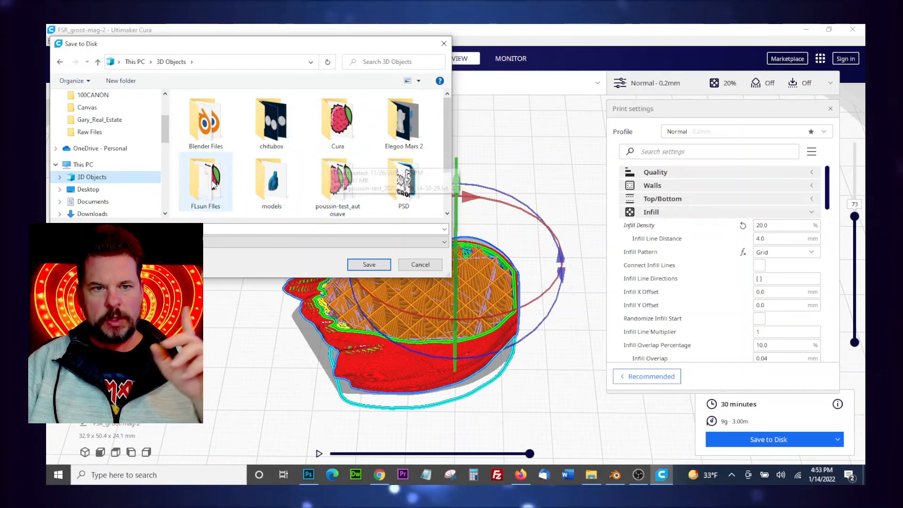
pyautogui.moveTo(206, 181)
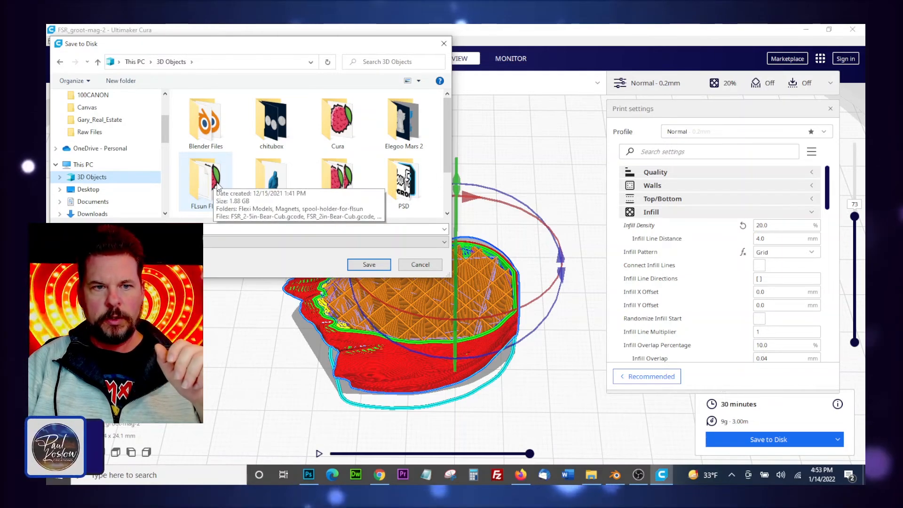
pyautogui.doubleClick(205, 179)
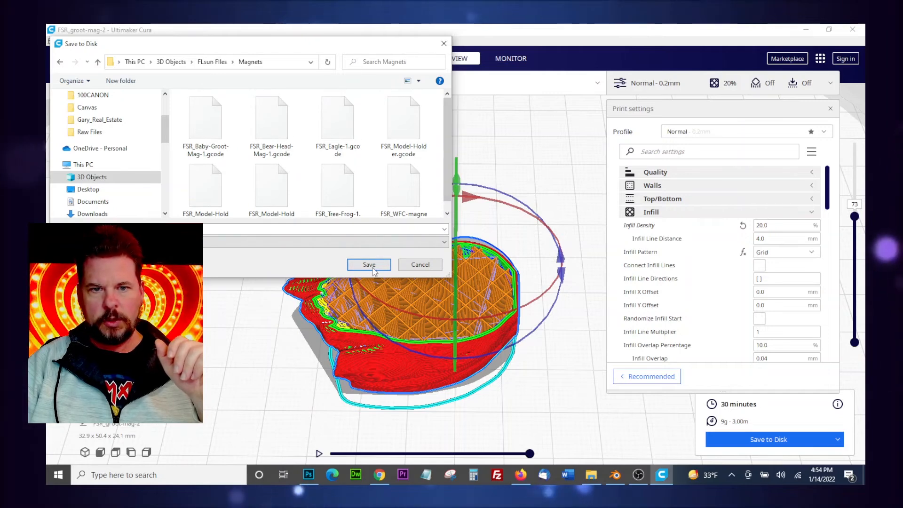
pyautogui.click(369, 265)
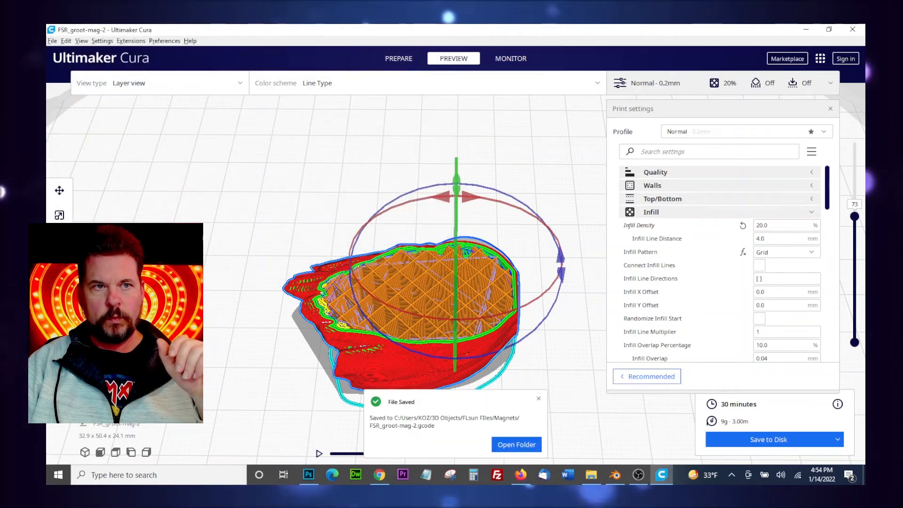